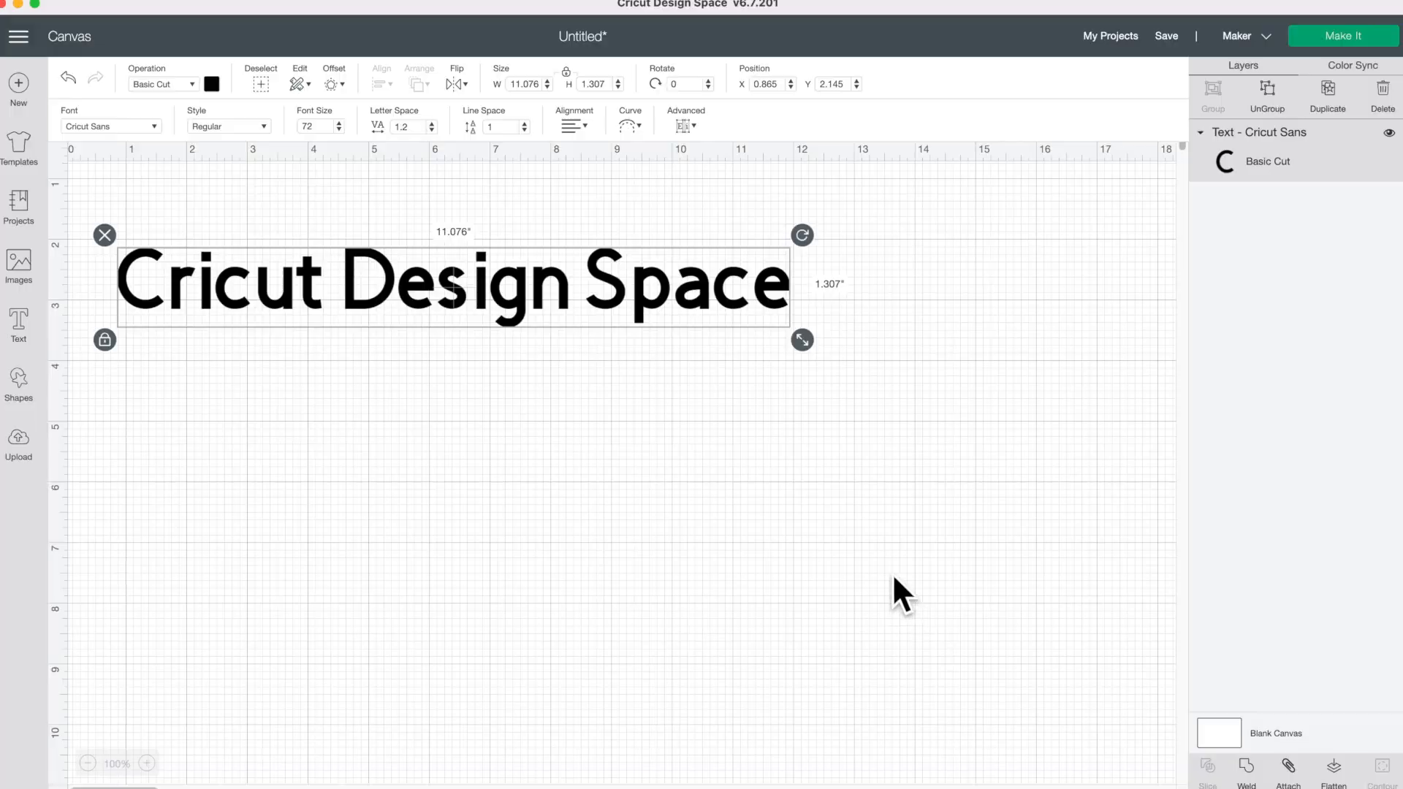
pyautogui.moveTo(135, 148)
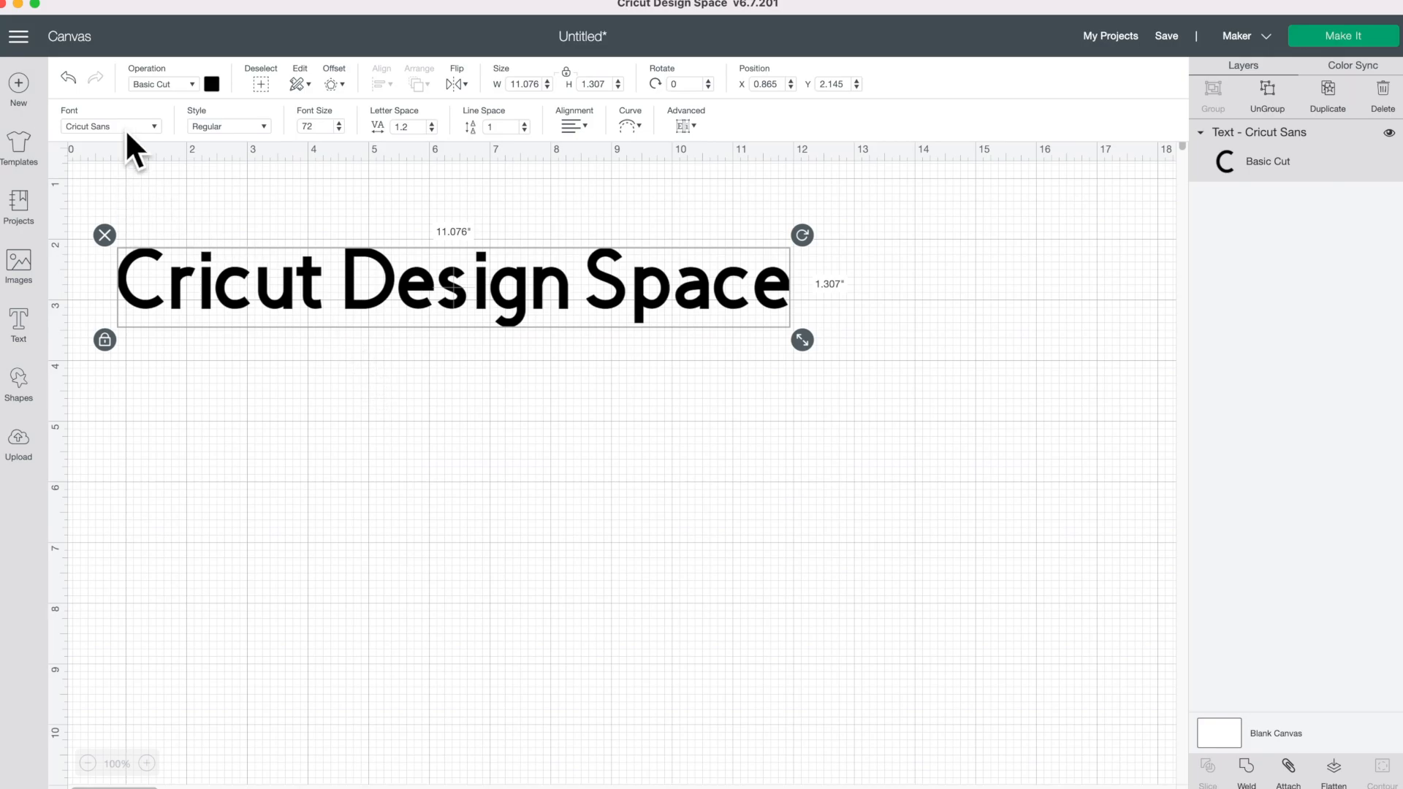
# Step: Open the Font dropdown for the 'Cricut Design Space' text to view System fonts
pyautogui.click(107, 126)
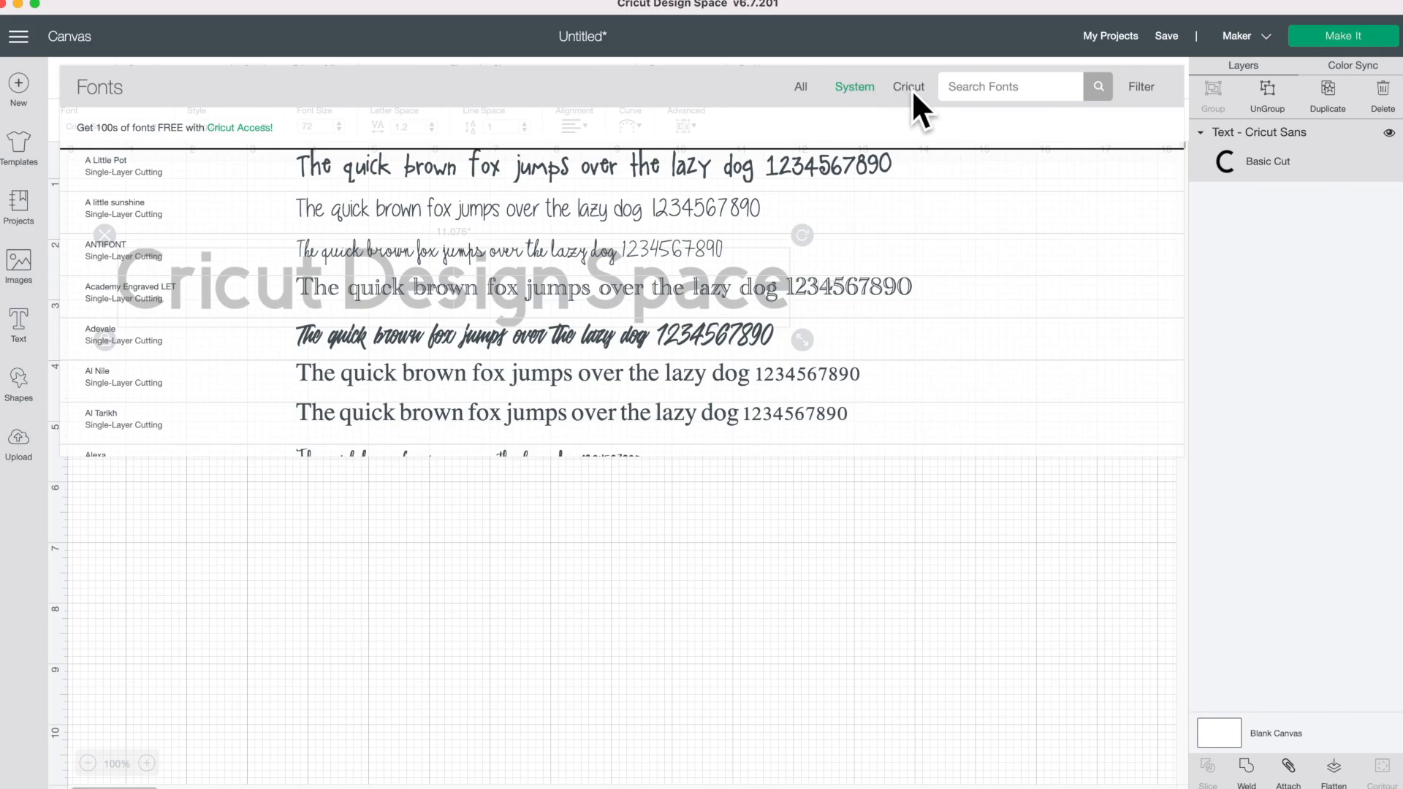
pyautogui.moveTo(921, 125)
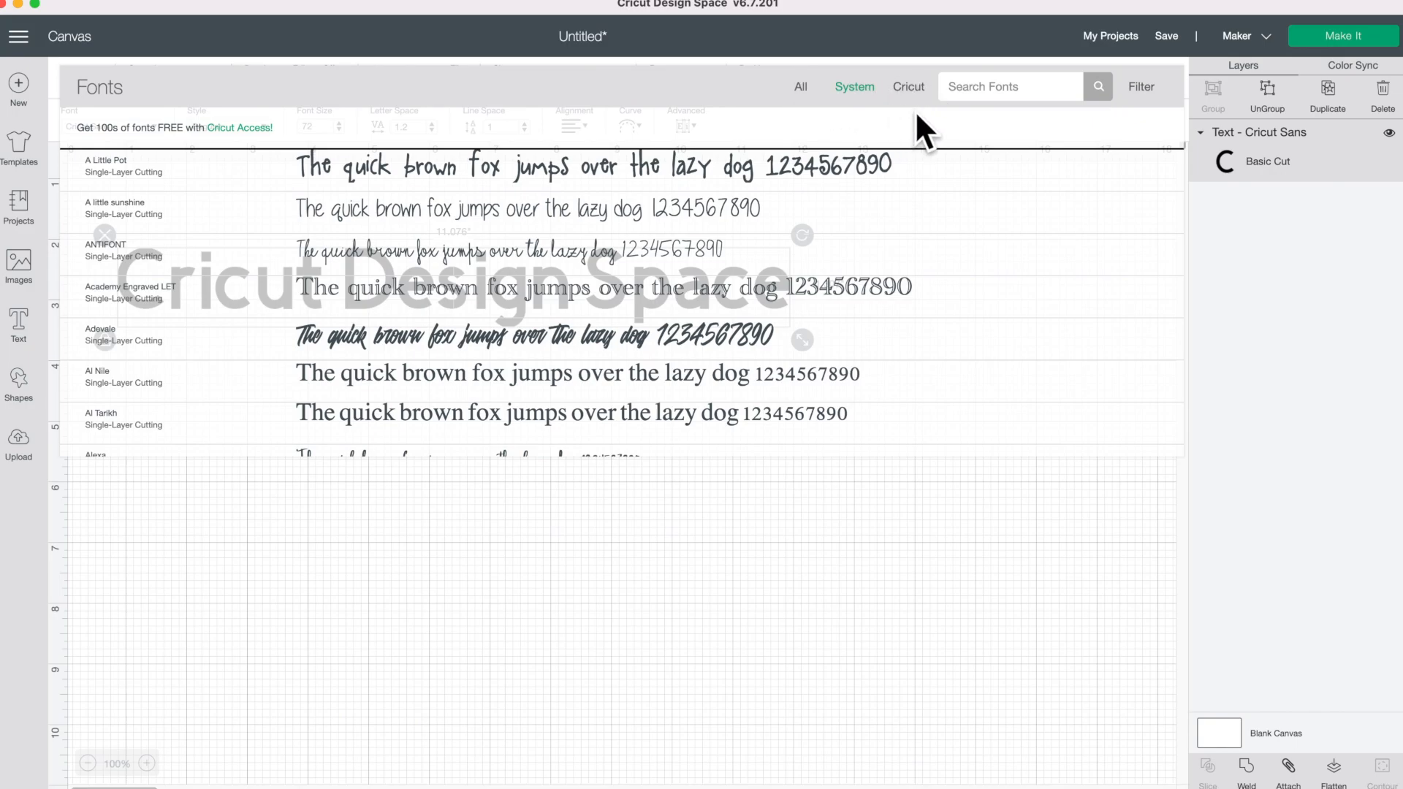
pyautogui.moveTo(918, 121)
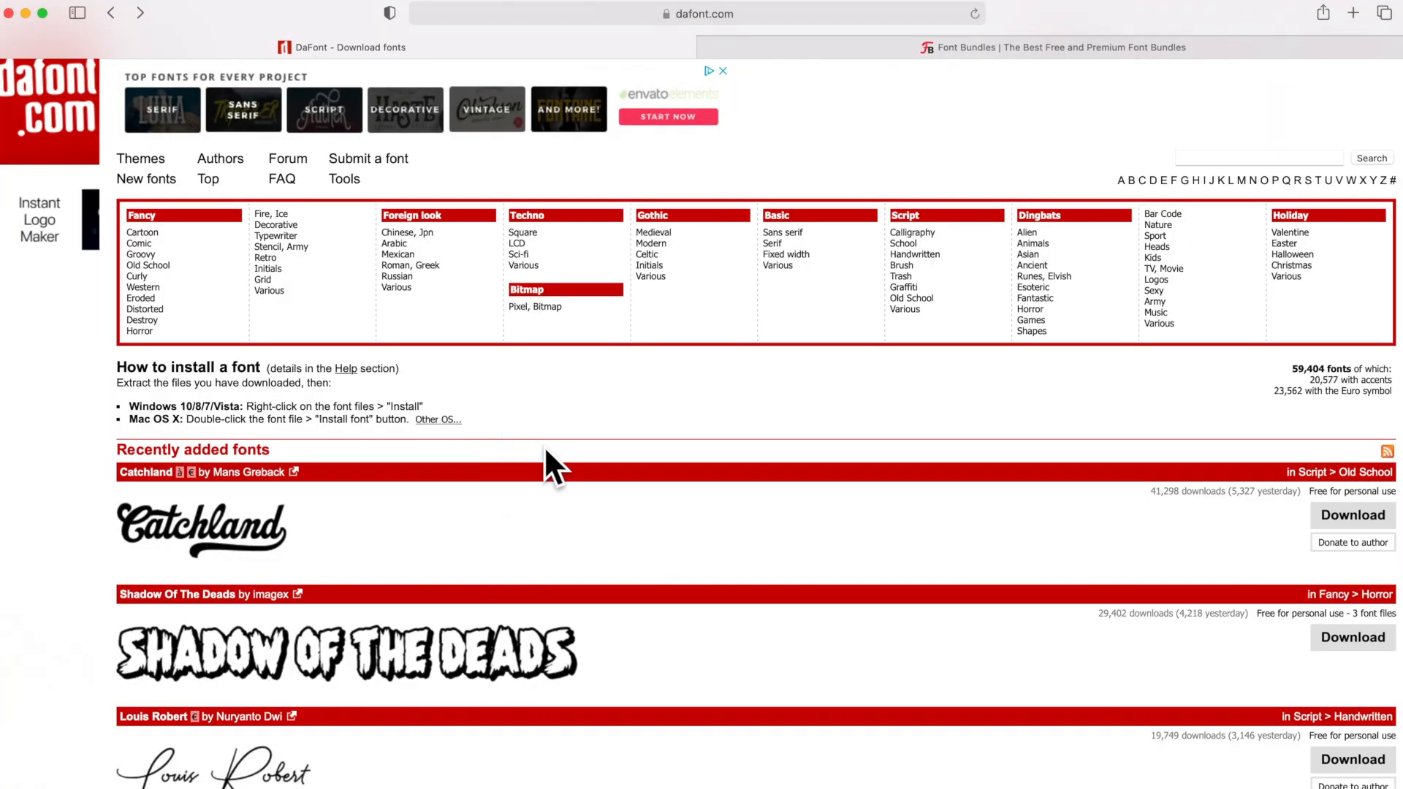
# Step: Browse DaFont's recently added fonts and open the Catchland font page
pyautogui.scroll(-3)
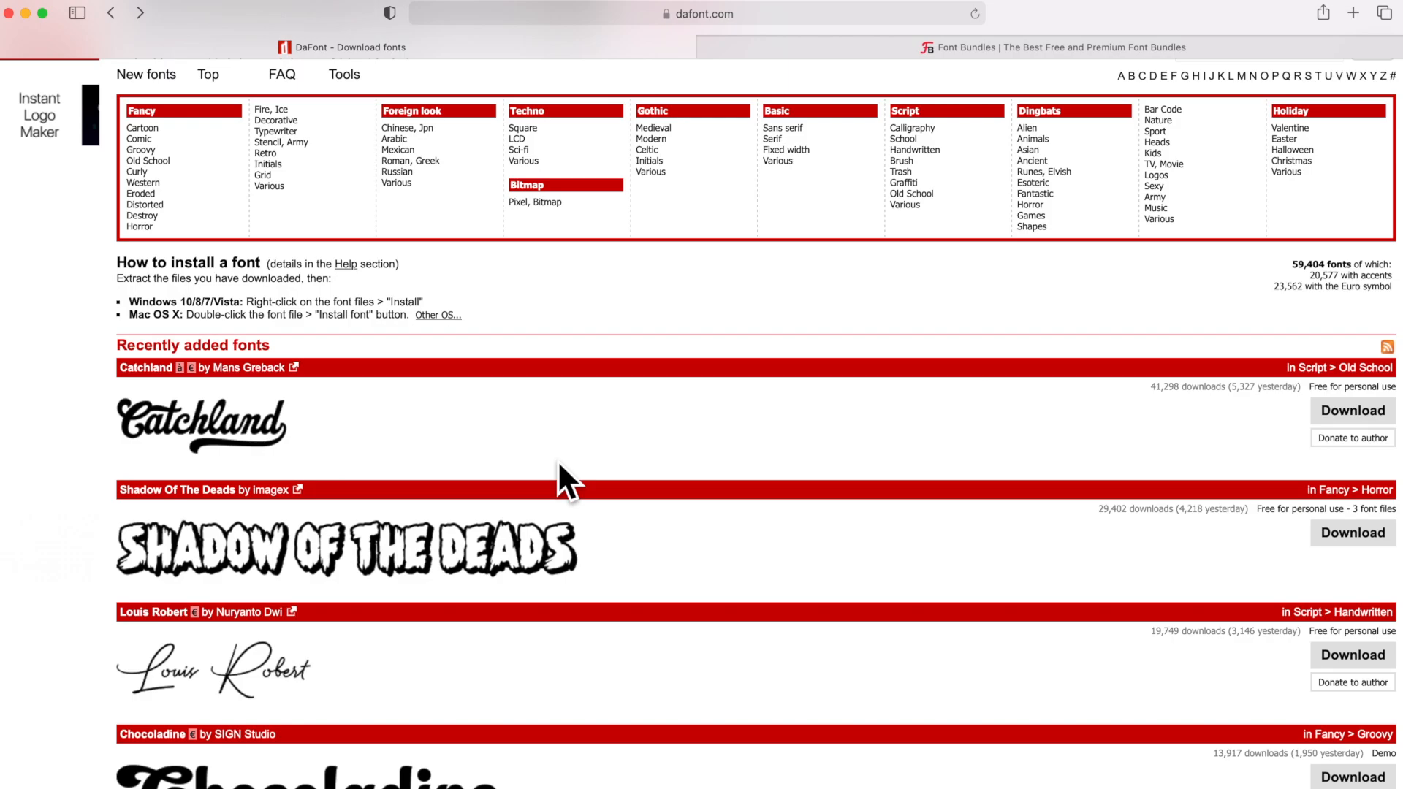
pyautogui.scroll(-3)
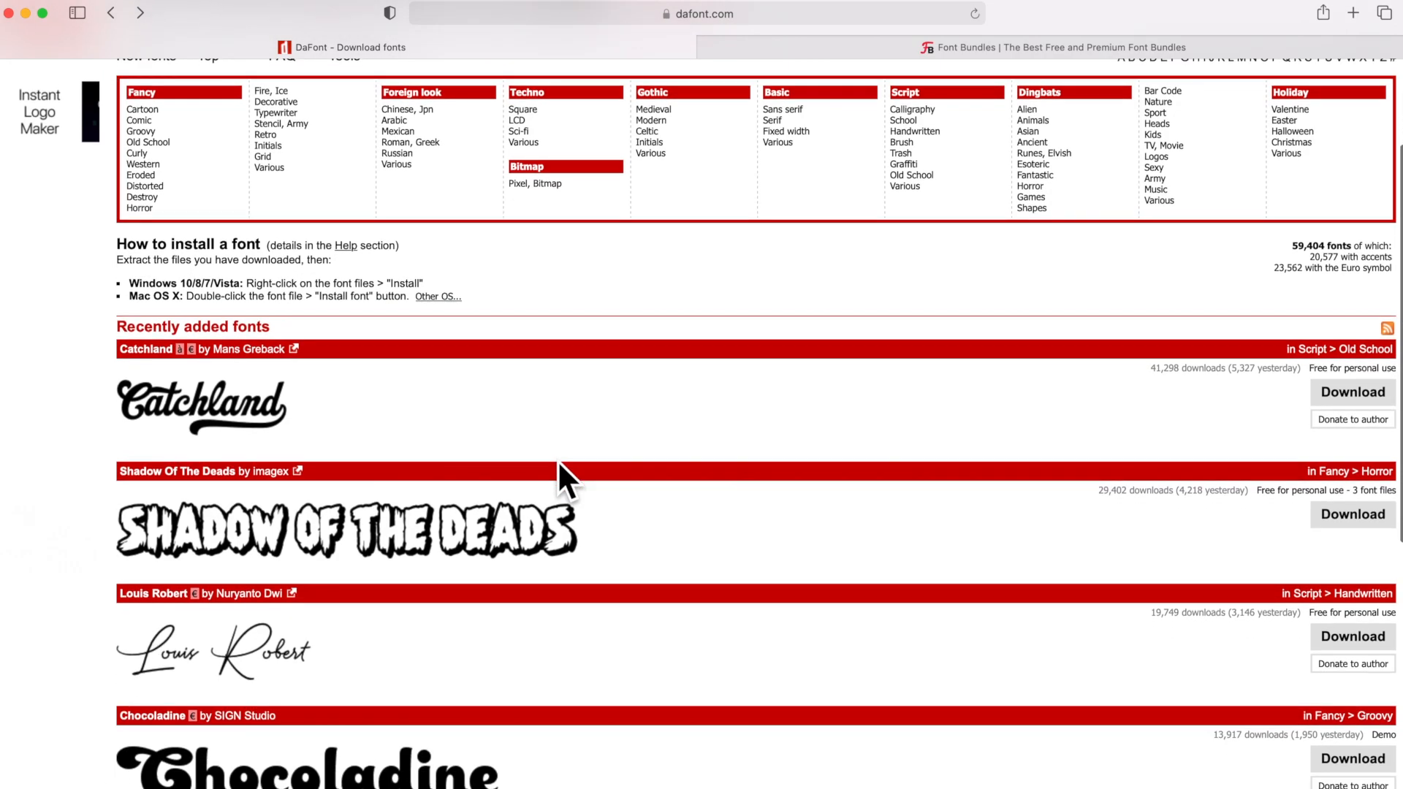
pyautogui.scroll(-3)
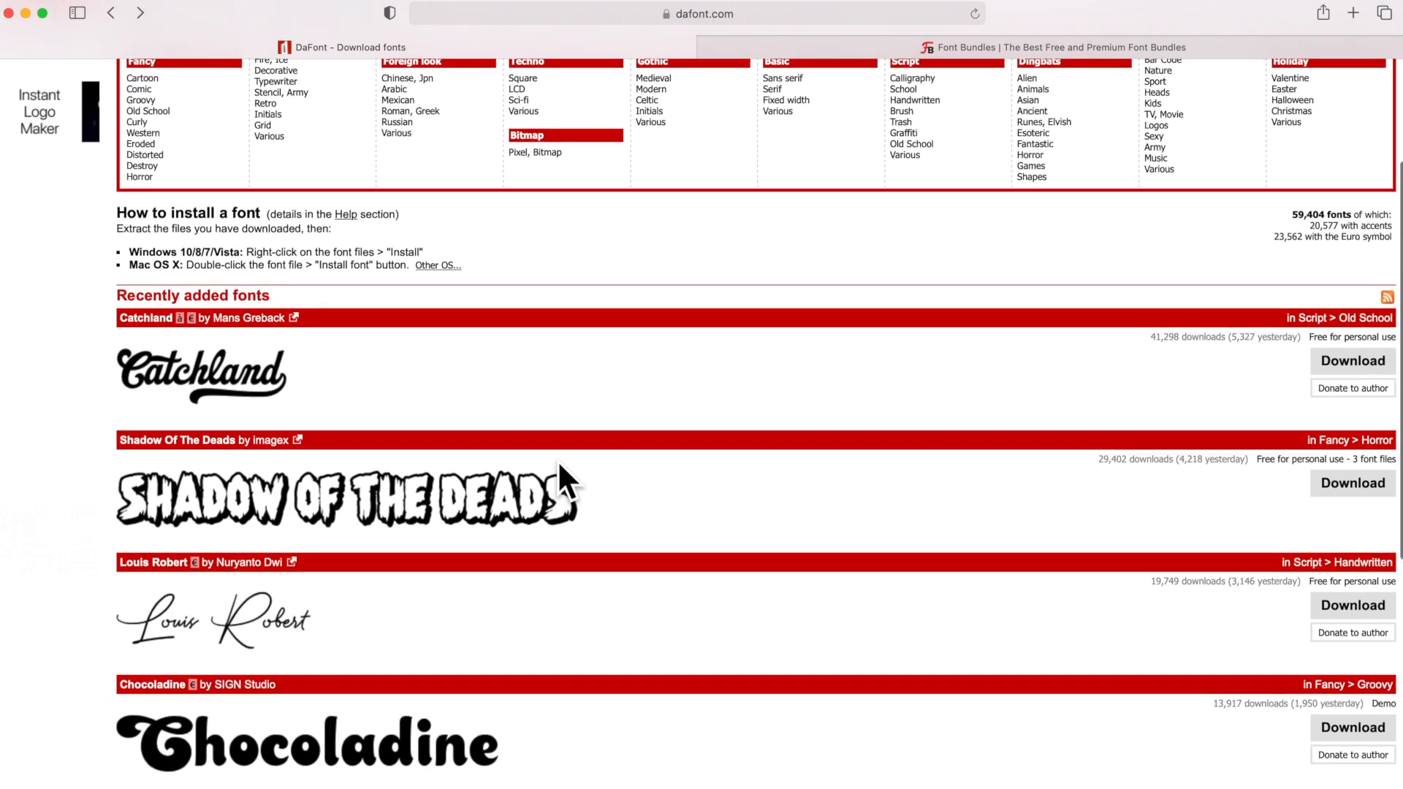
pyautogui.scroll(-3)
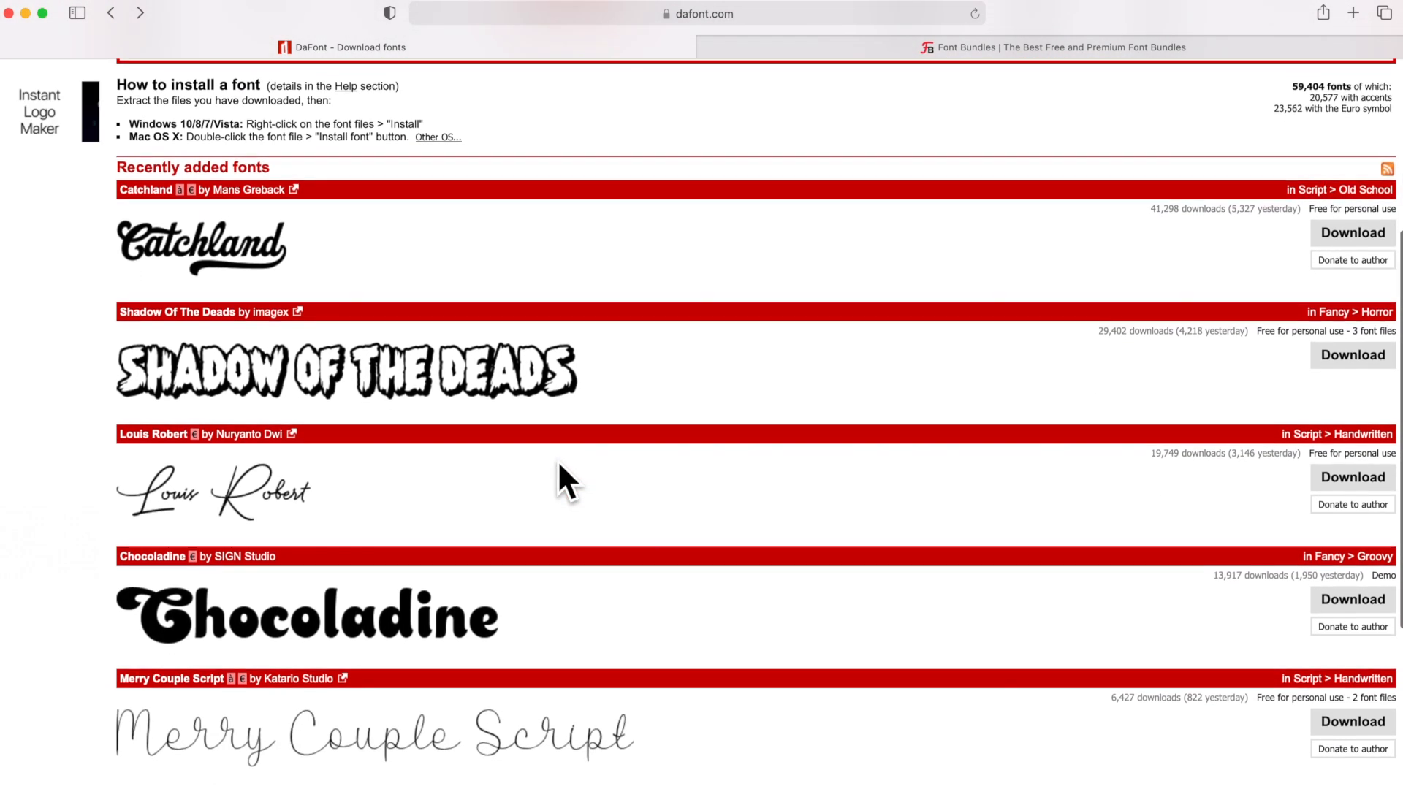
pyautogui.scroll(-3)
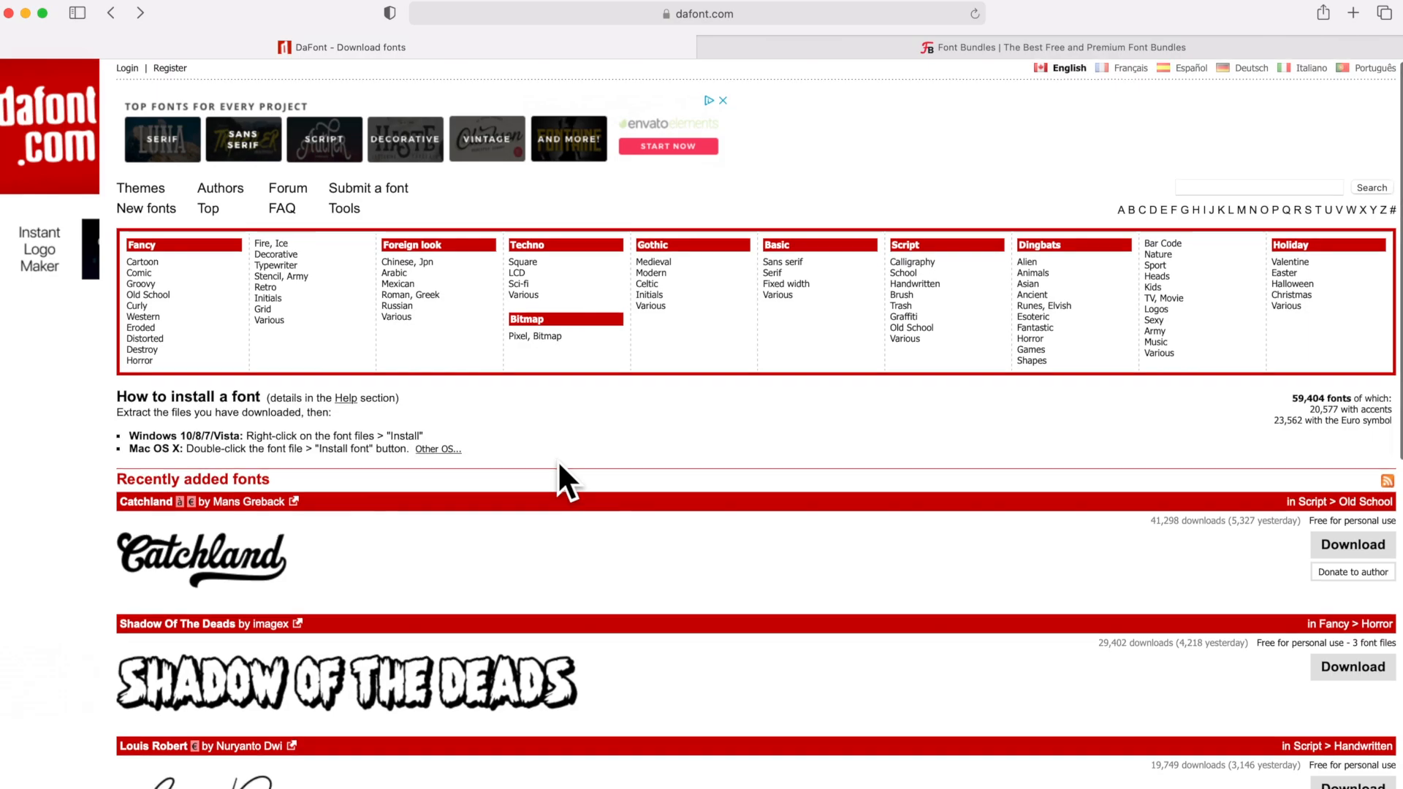
pyautogui.click(146, 501)
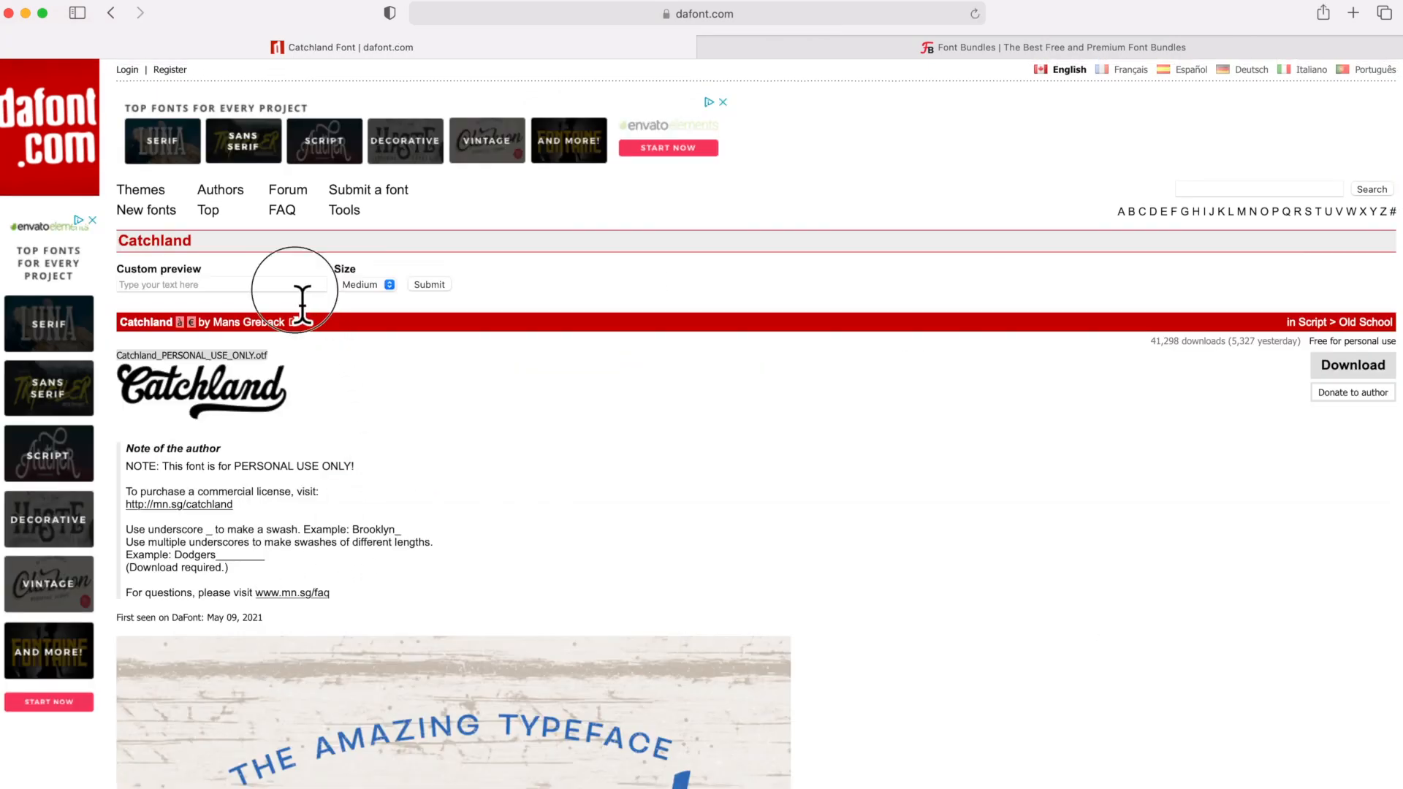
# Step: Preview the Catchland font with the custom text 'Mom'
pyautogui.click(220, 282)
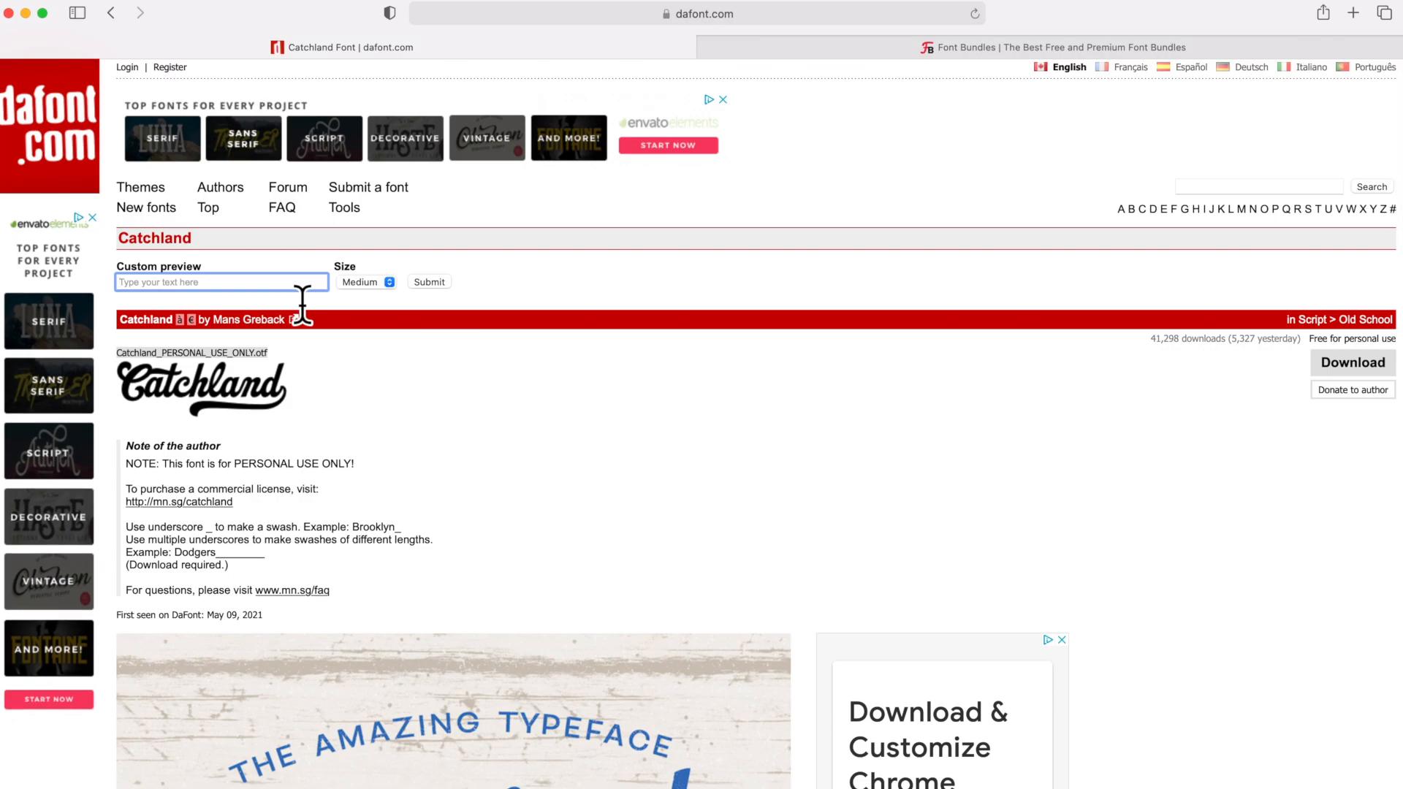
pyautogui.write('Mom')
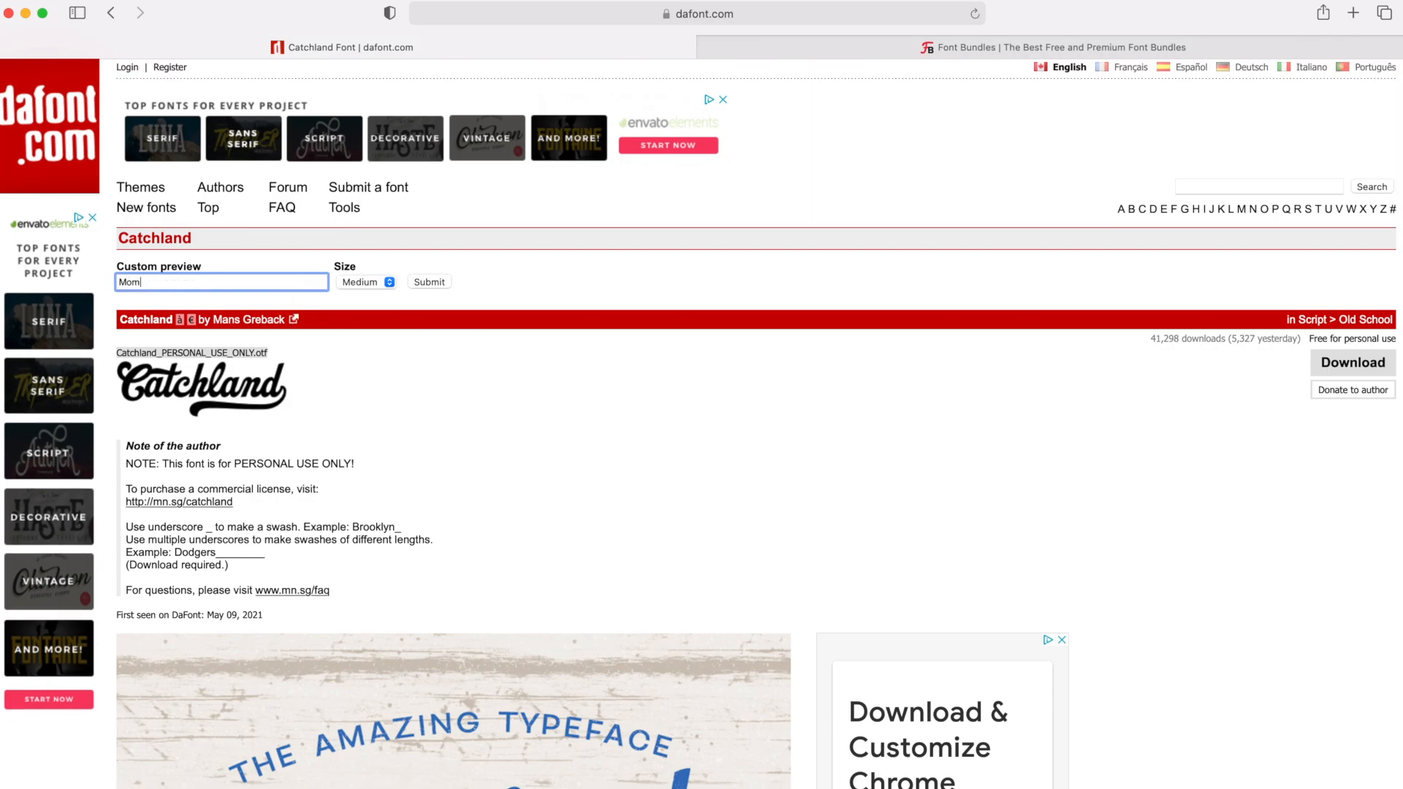
pyautogui.click(429, 282)
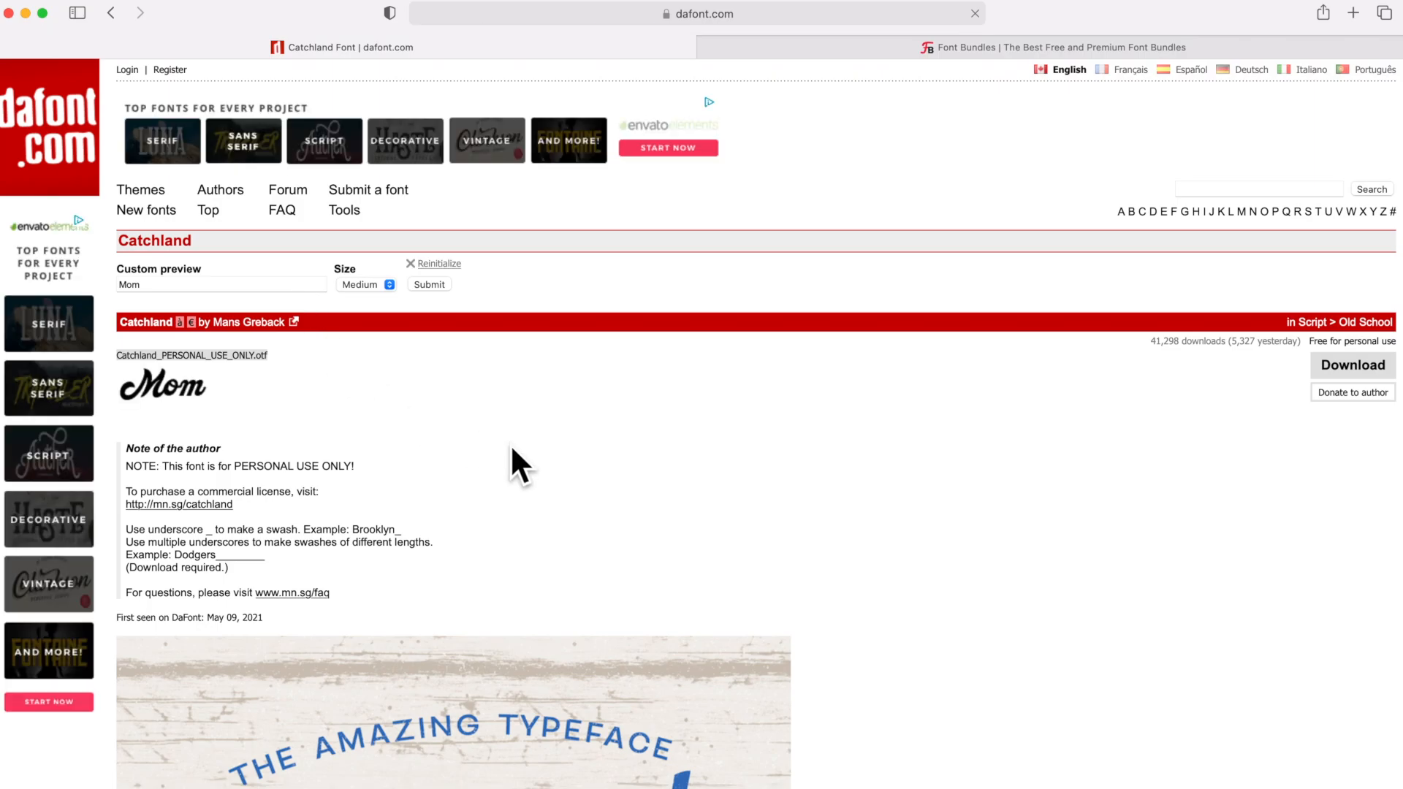
pyautogui.scroll(-3)
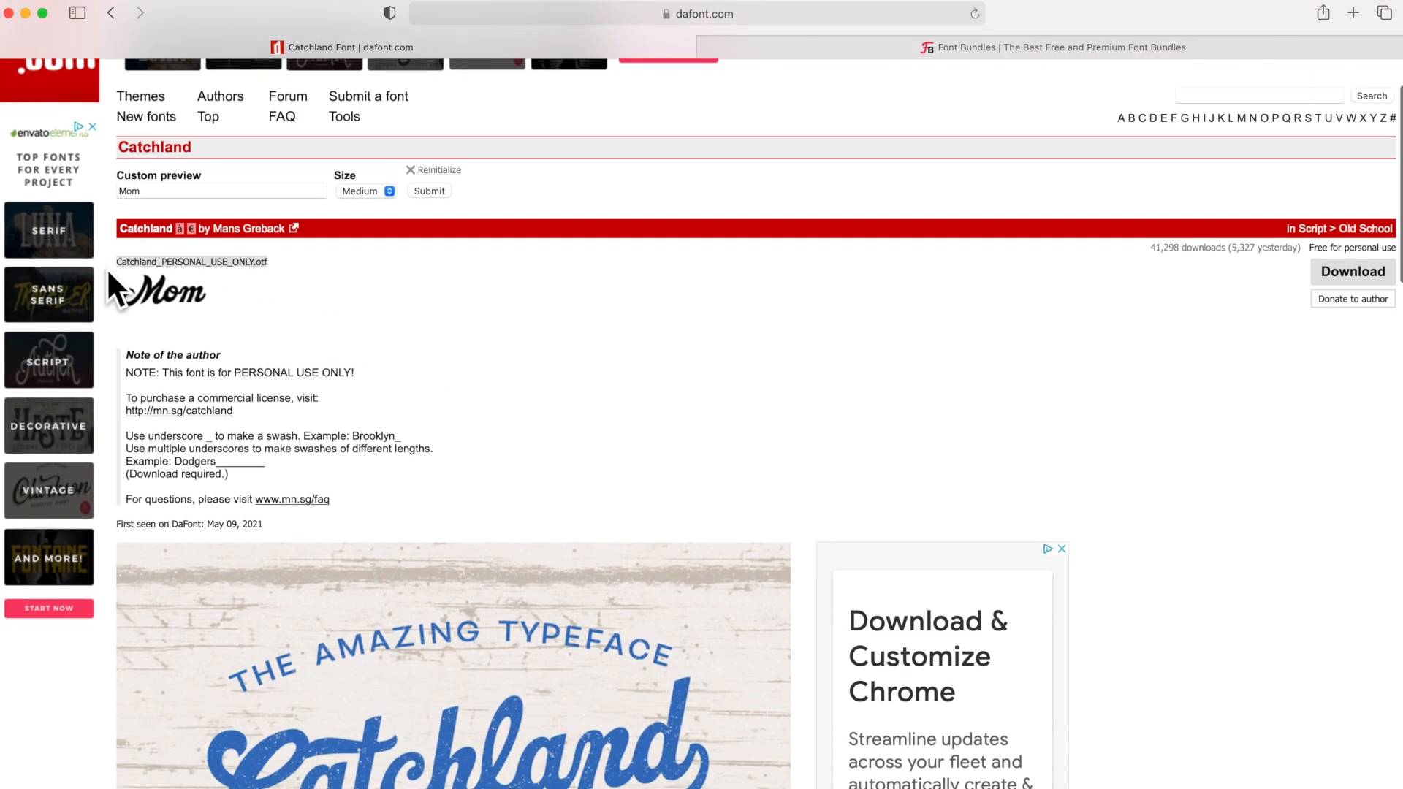
pyautogui.moveTo(125, 314)
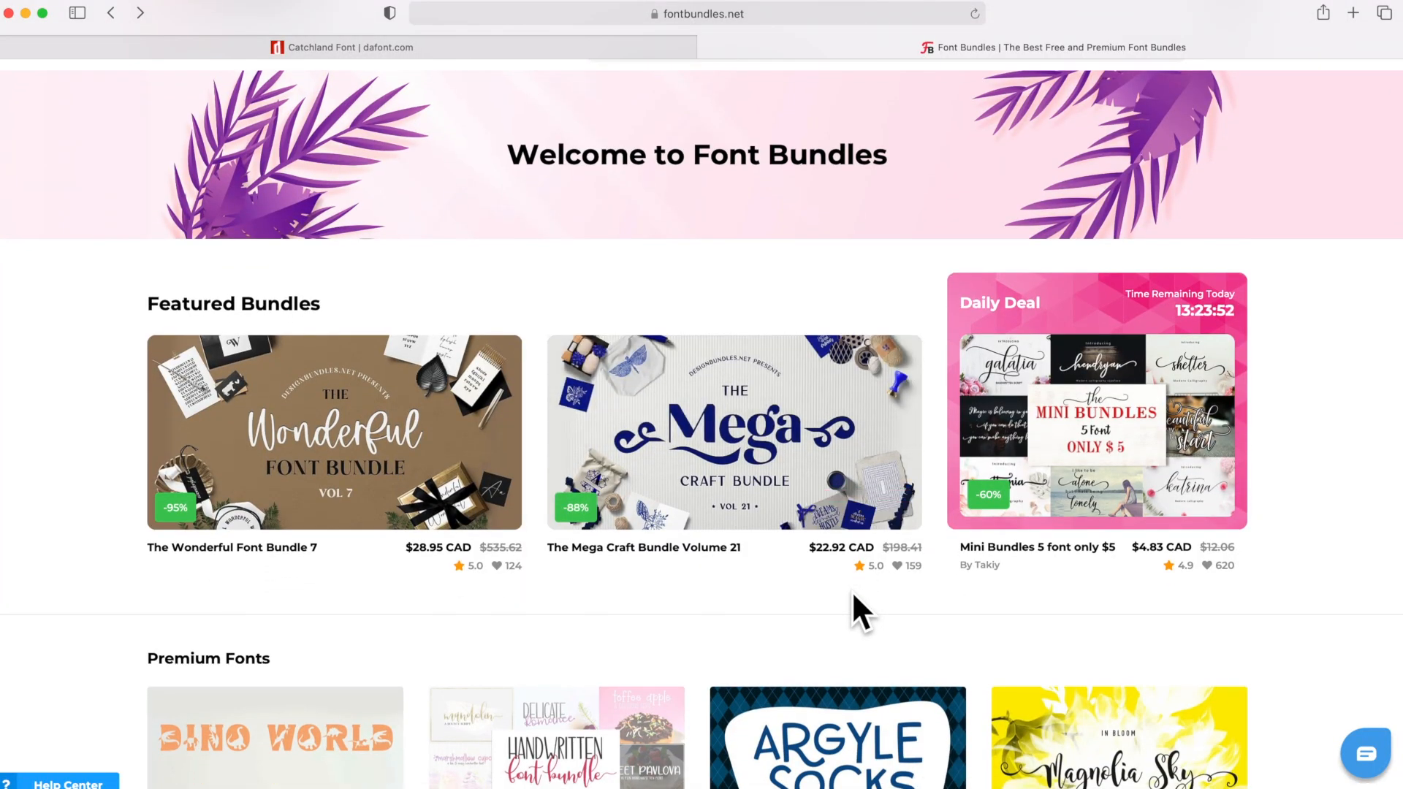
# Step: Open Font Bundles' Free Fonts collection and scroll down to the font grid
pyautogui.scroll(-3)
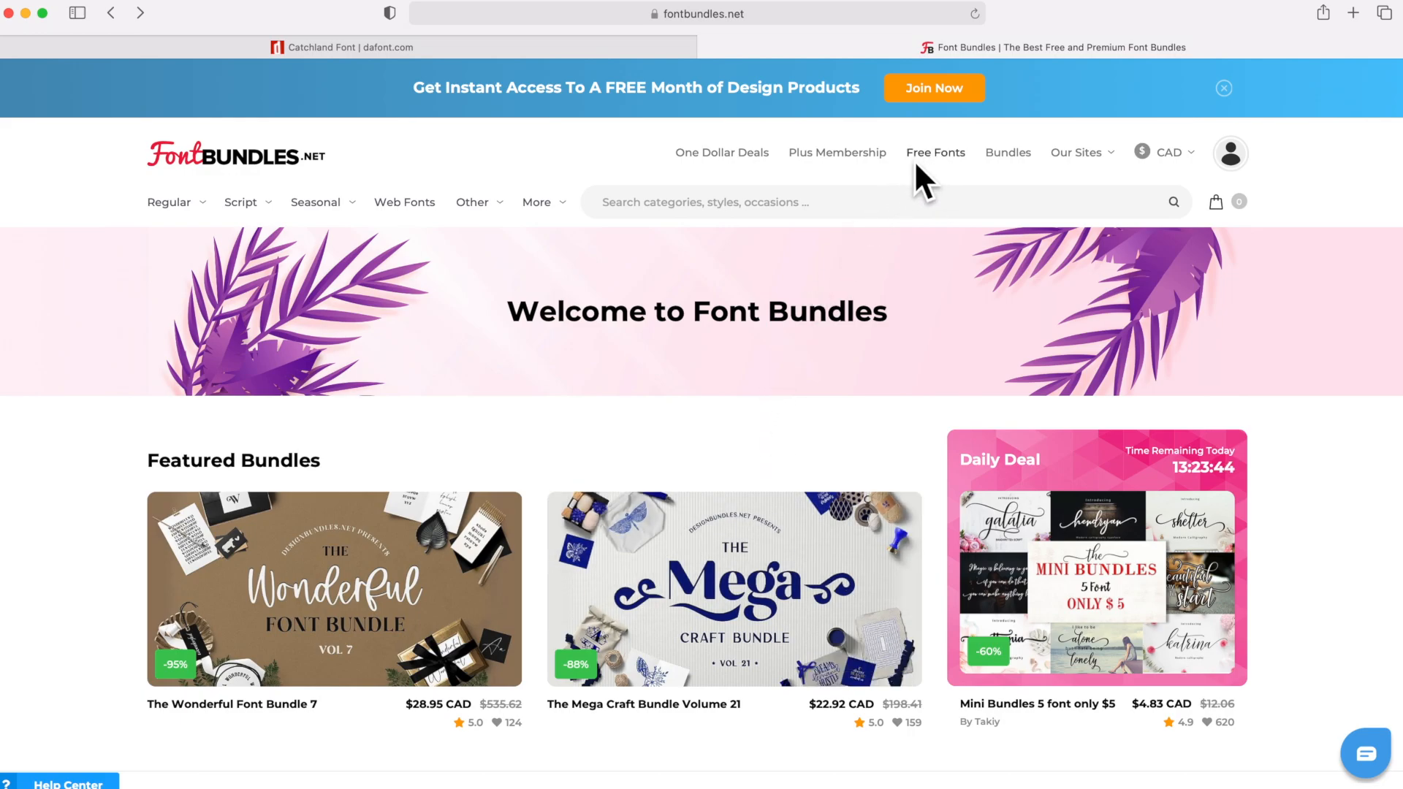
pyautogui.click(935, 152)
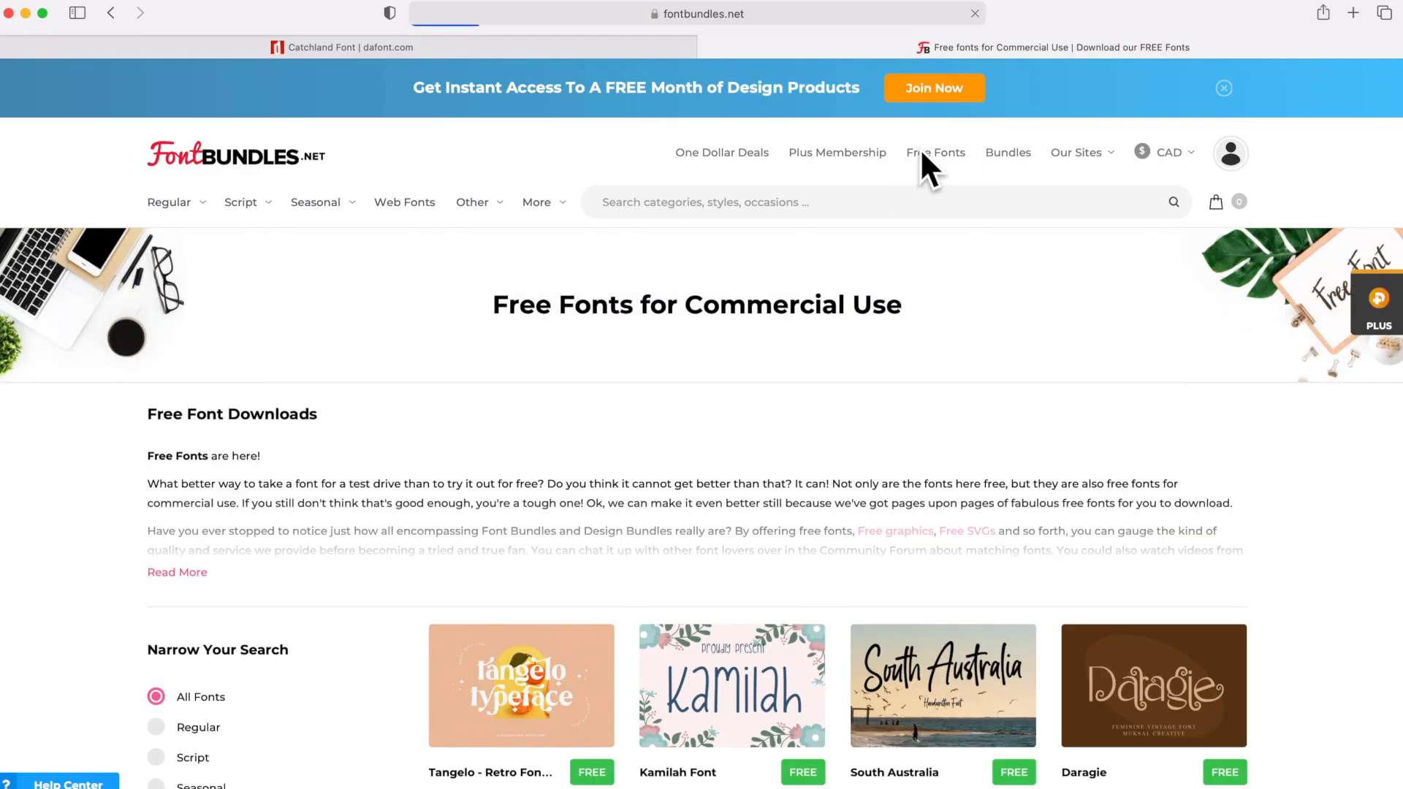
pyautogui.scroll(-3)
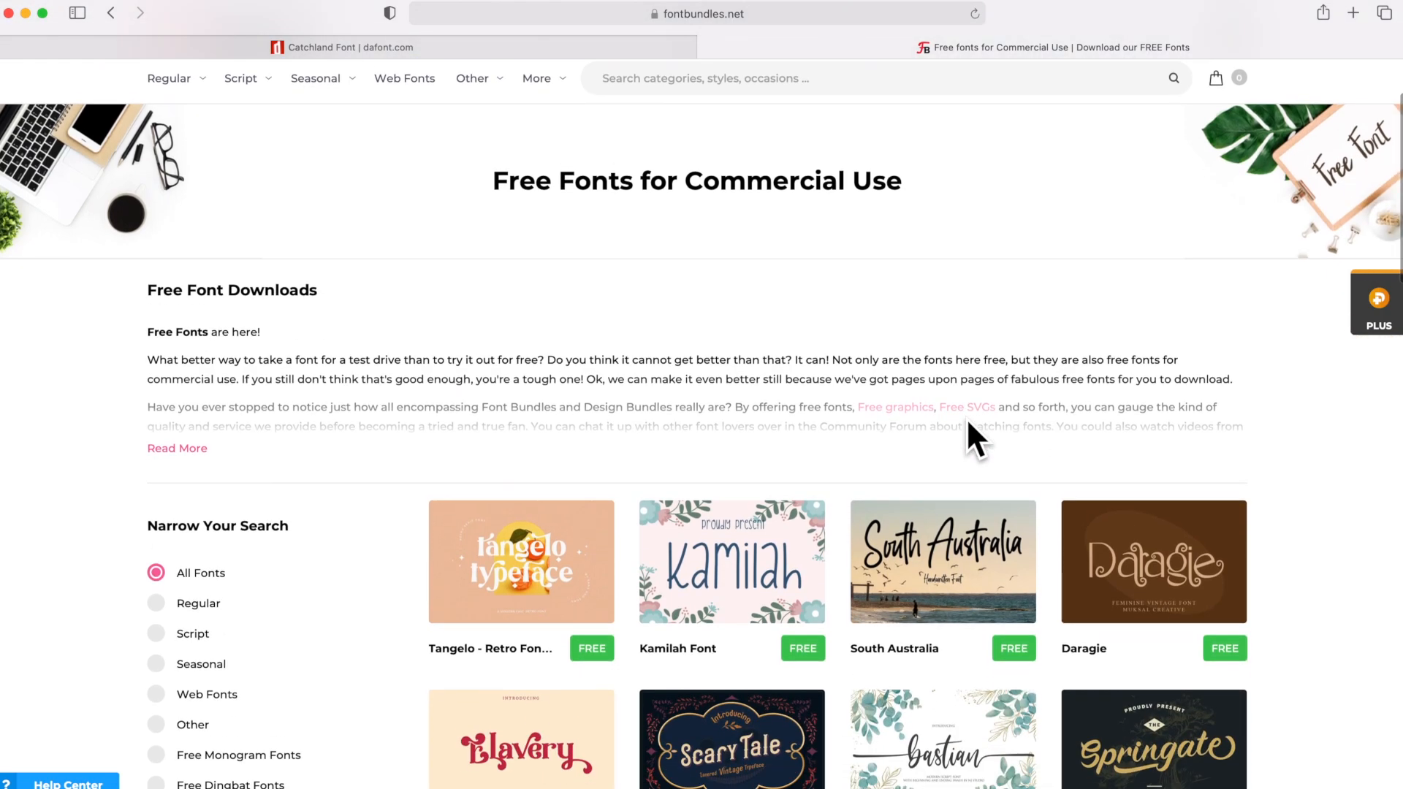
pyautogui.scroll(-3)
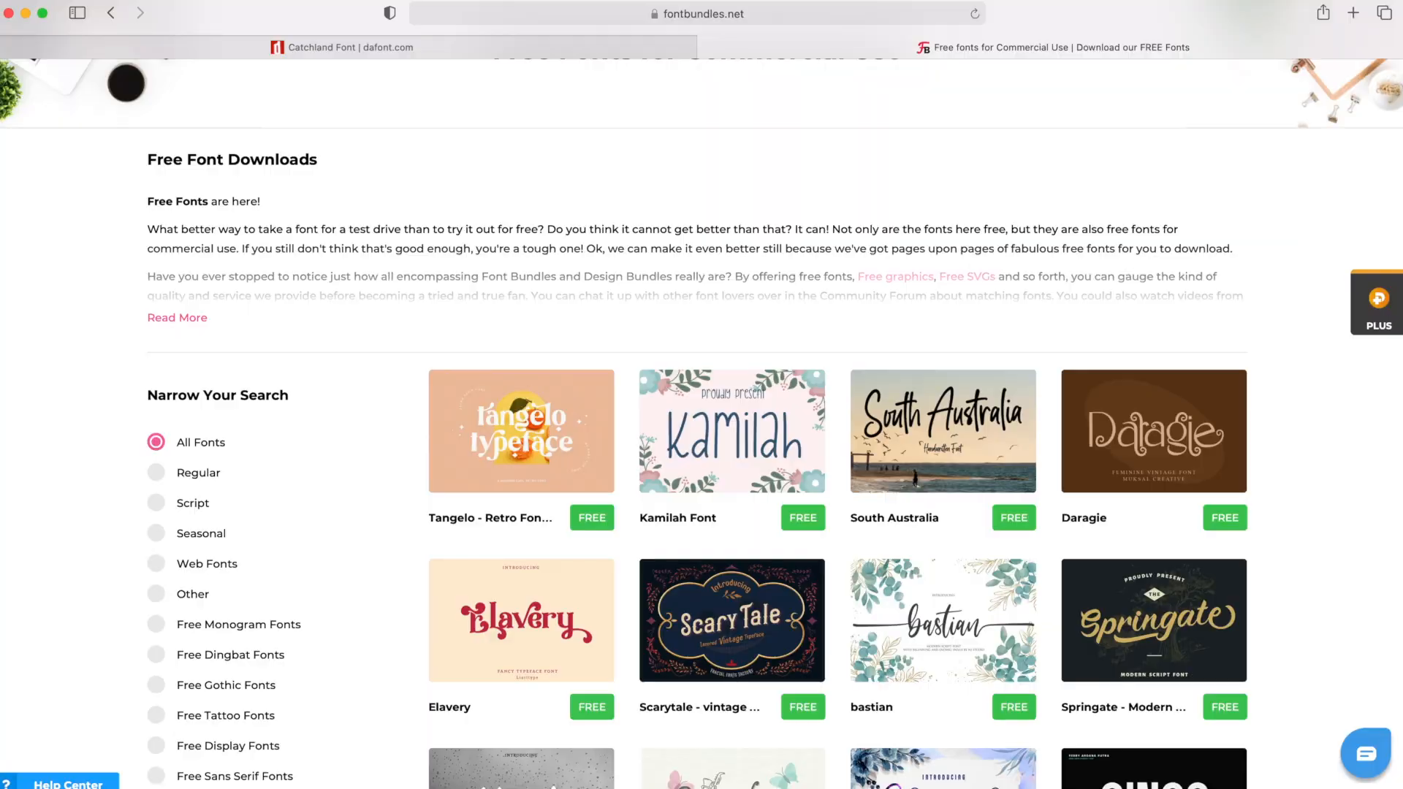
pyautogui.moveTo(924, 362)
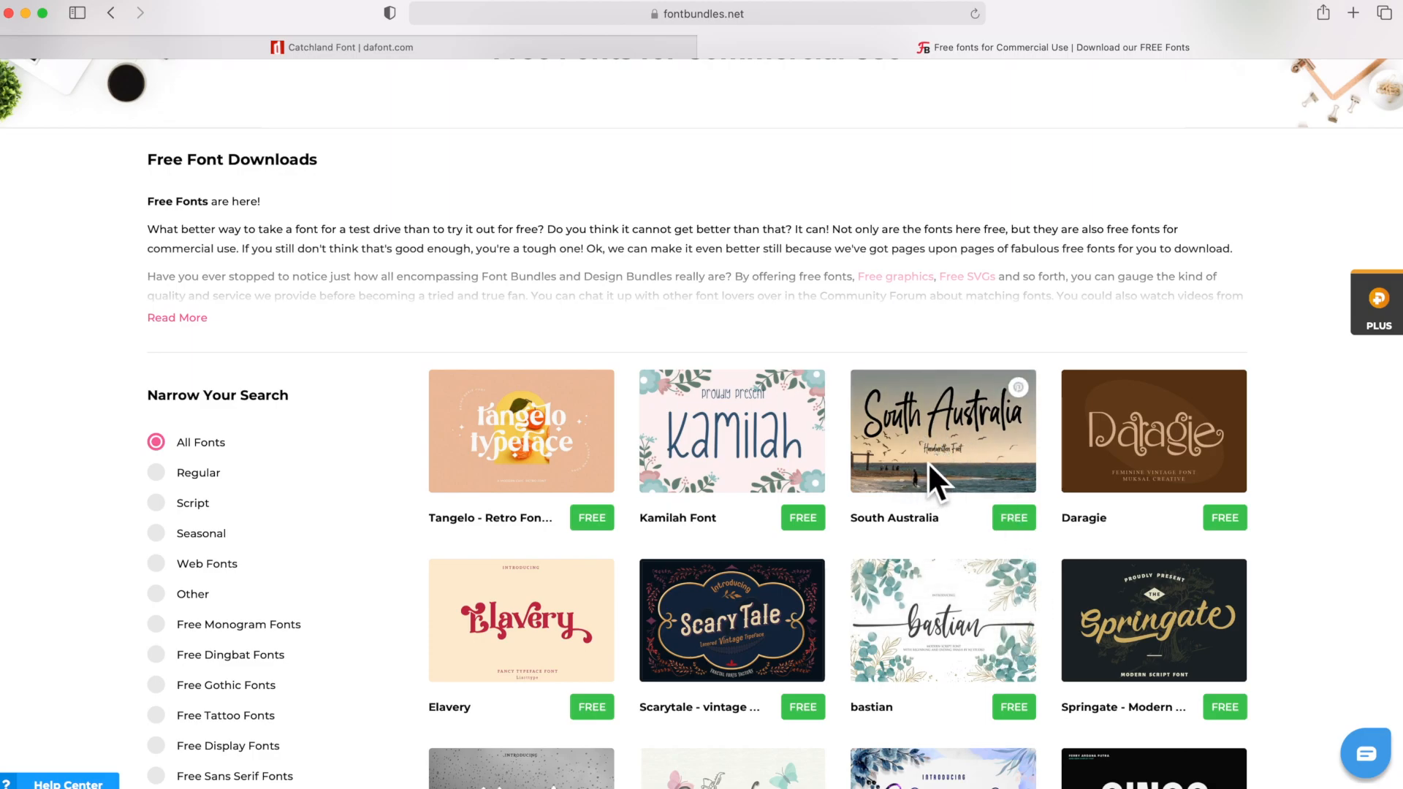
# Step: Open the South Australia product page and download the font for free
pyautogui.click(942, 430)
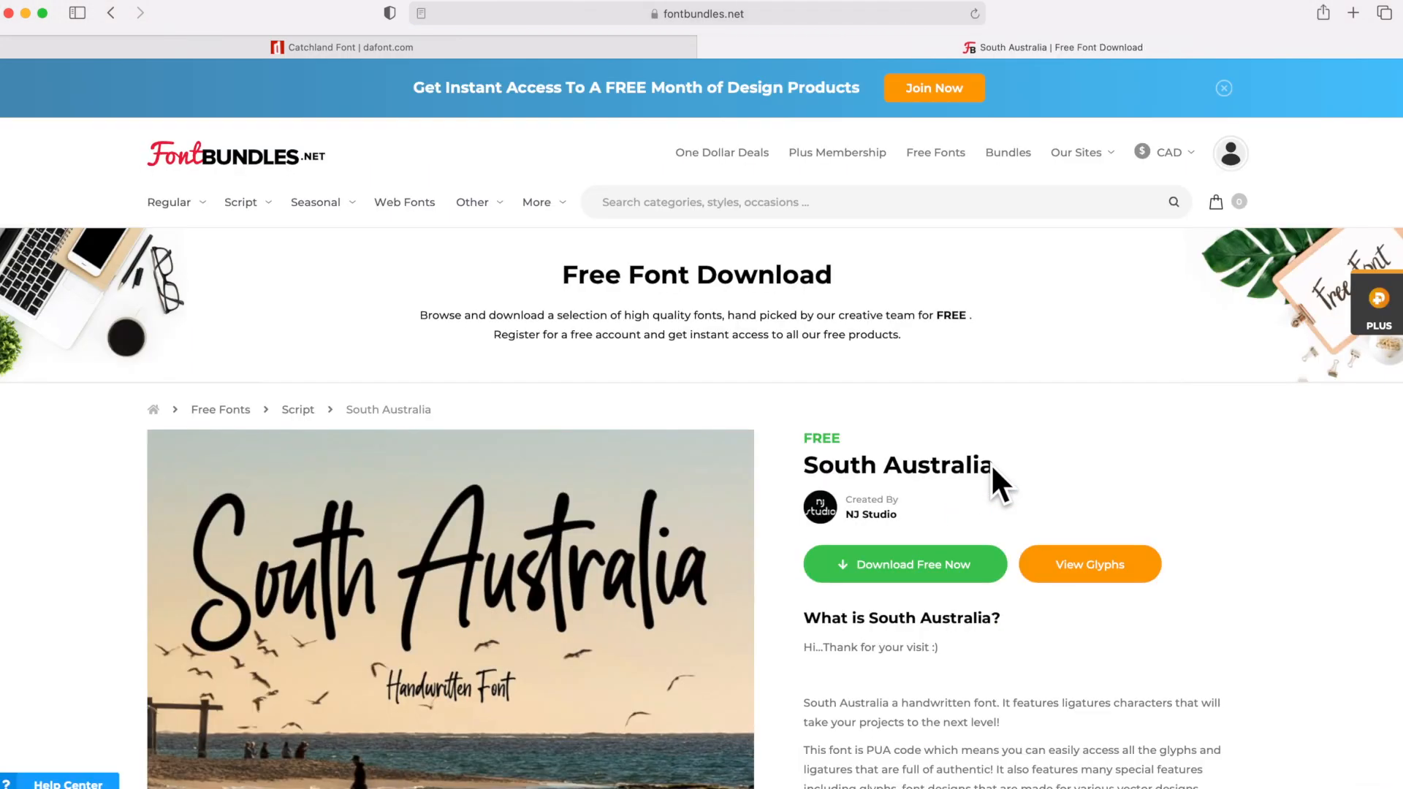
pyautogui.scroll(-3)
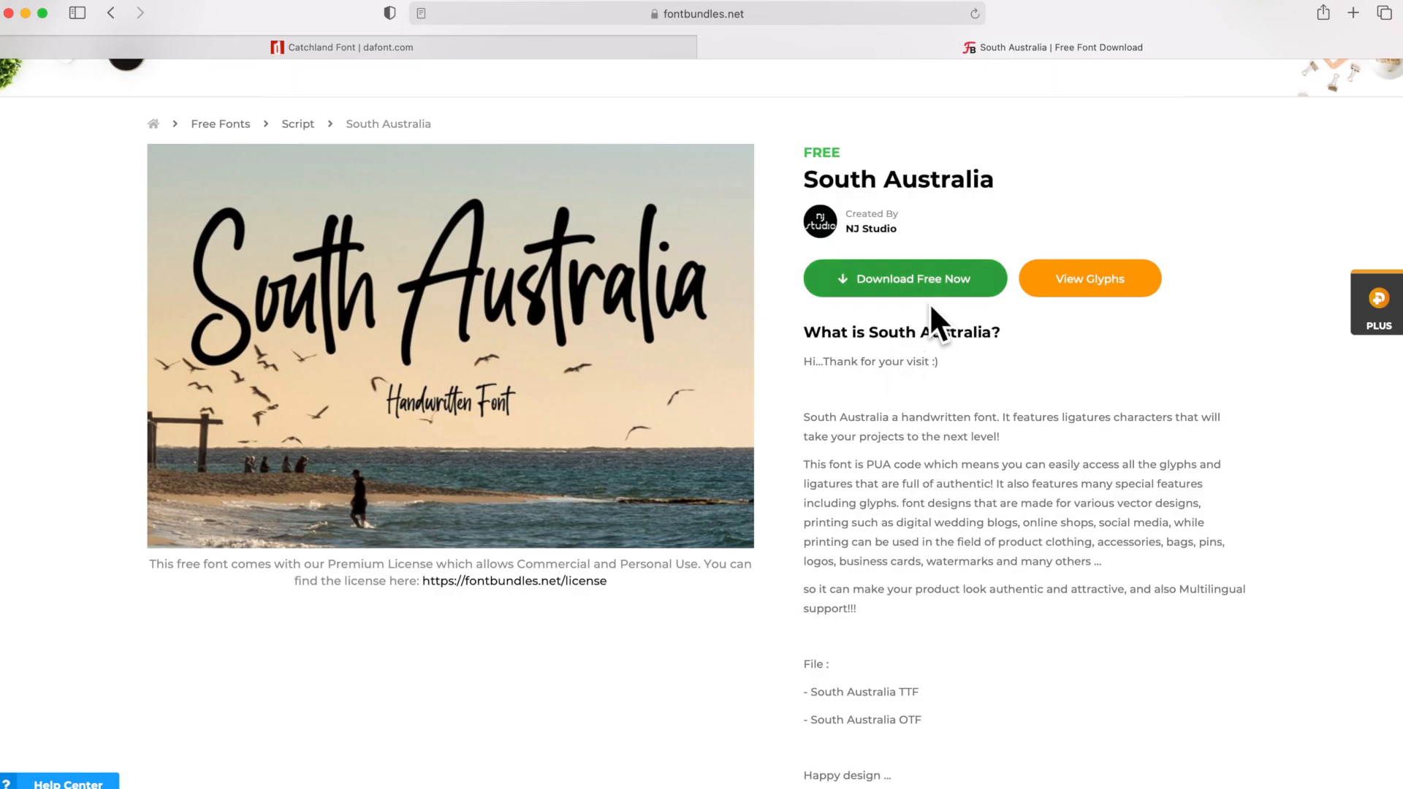
pyautogui.click(905, 278)
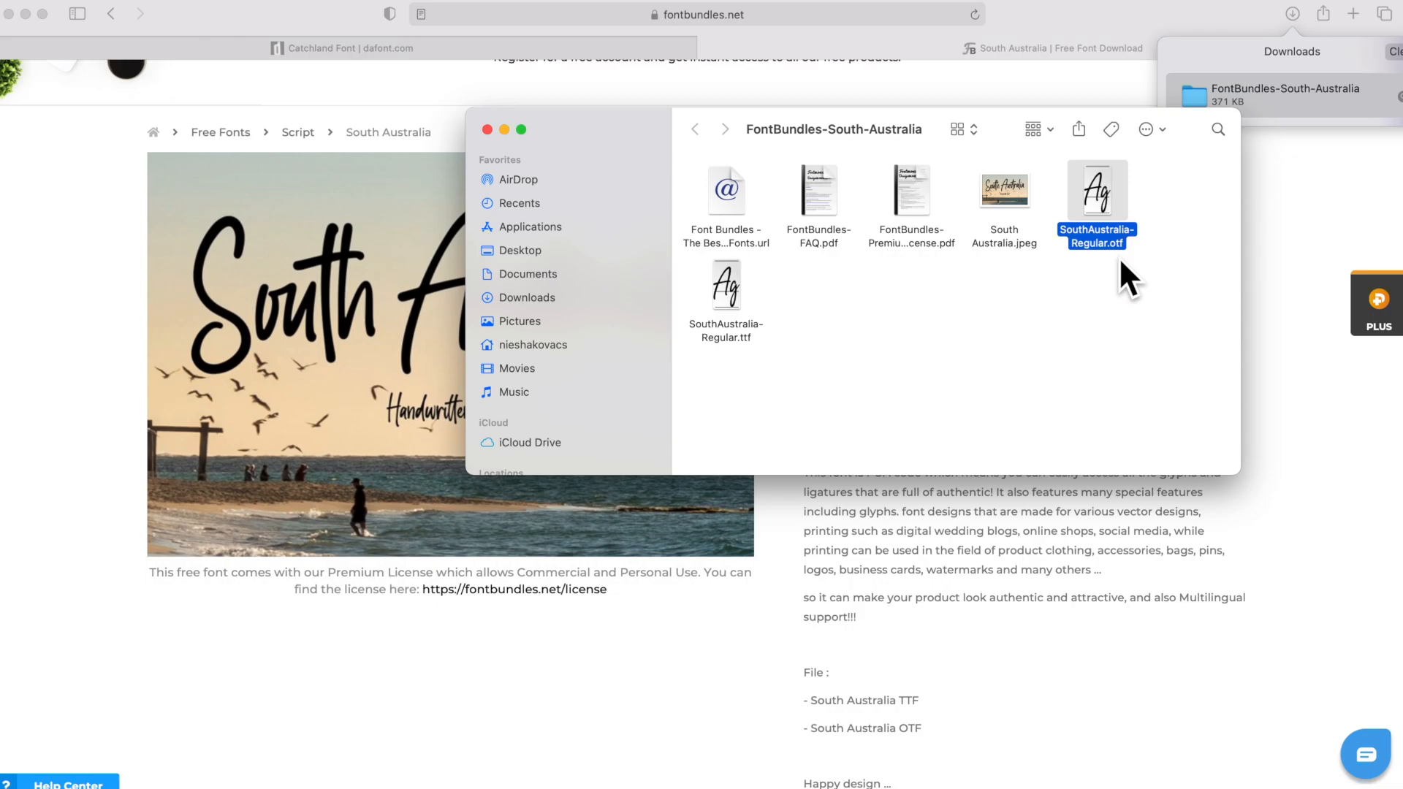
# Step: Open SouthAustralia-Regular.ttf in Font Book and install the font
pyautogui.doubleClick(1096, 192)
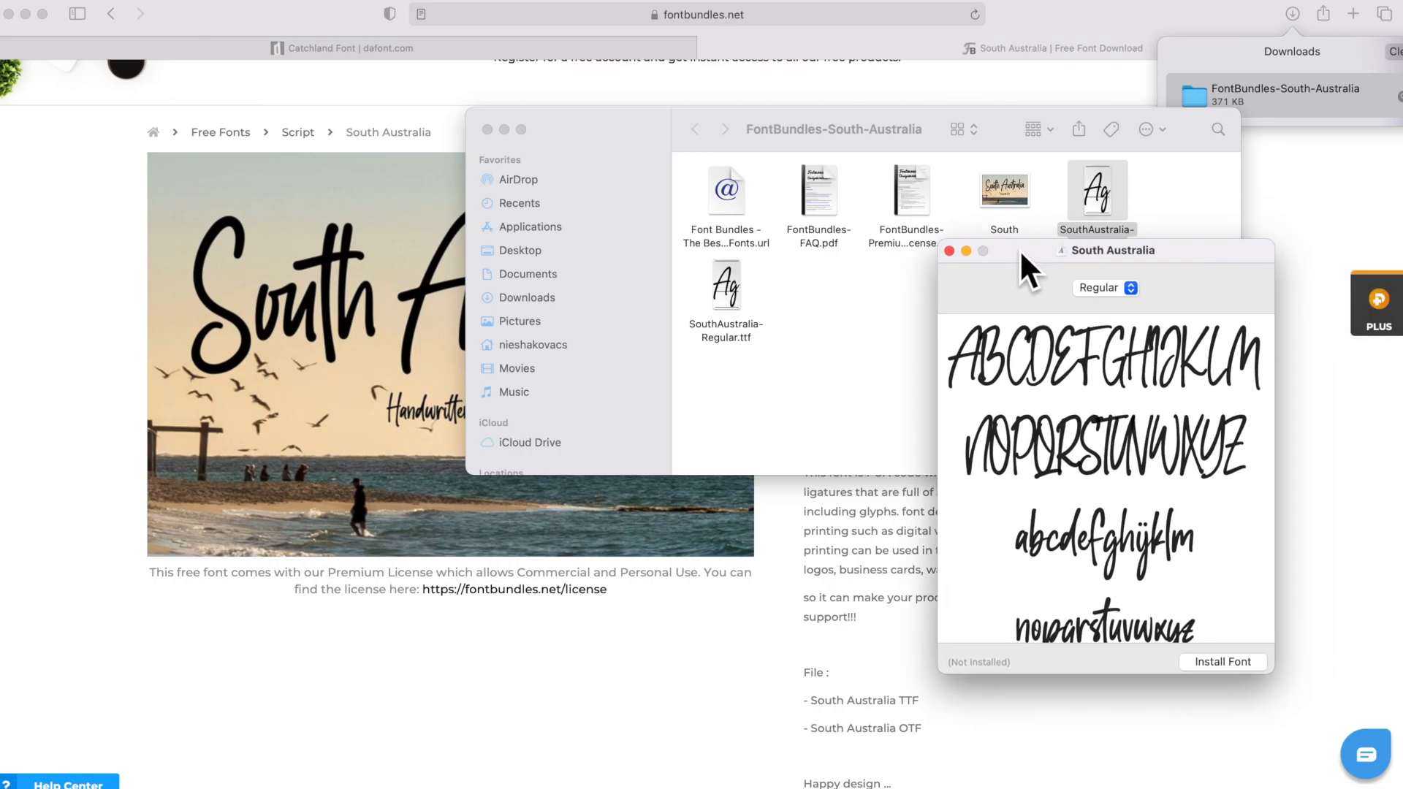
pyautogui.moveTo(1212, 685)
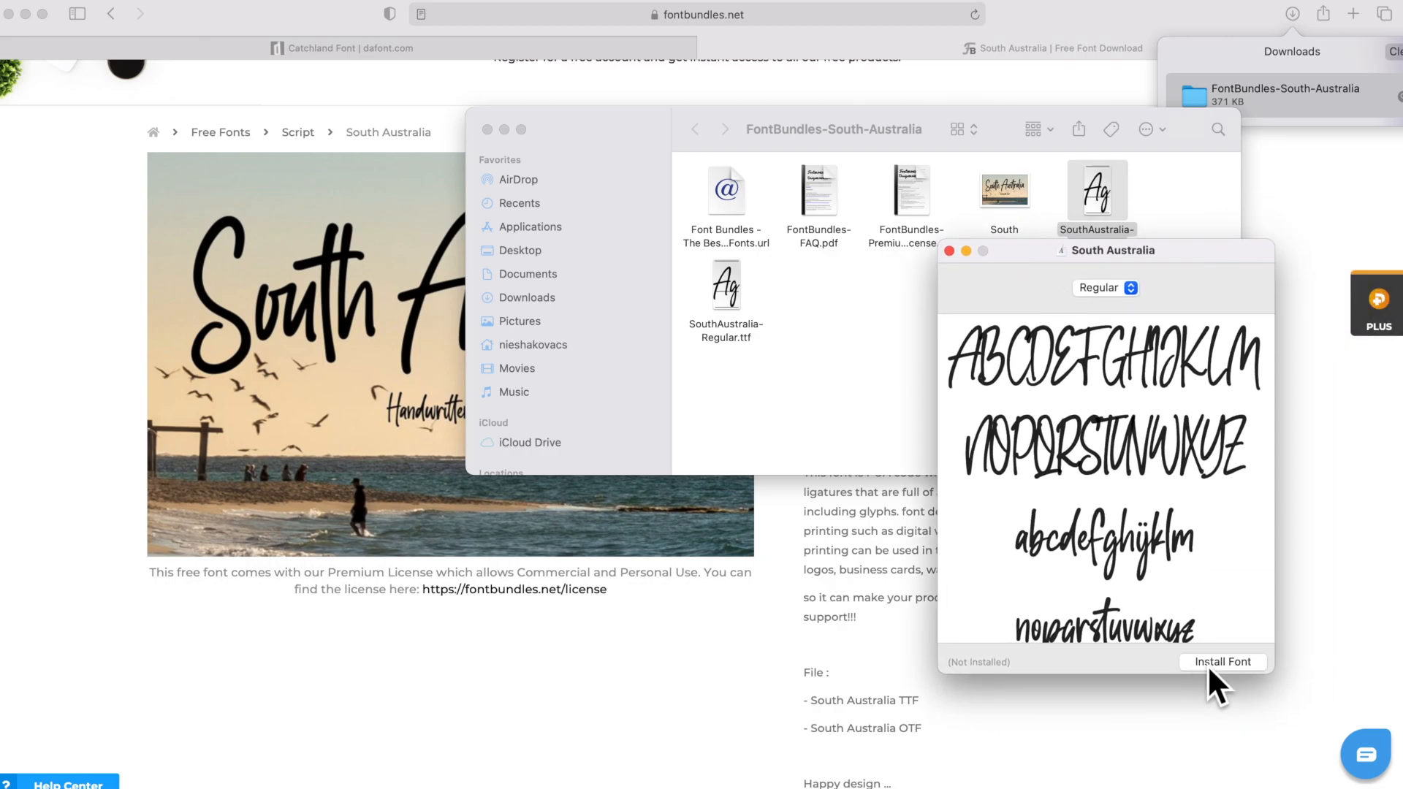
pyautogui.click(1223, 661)
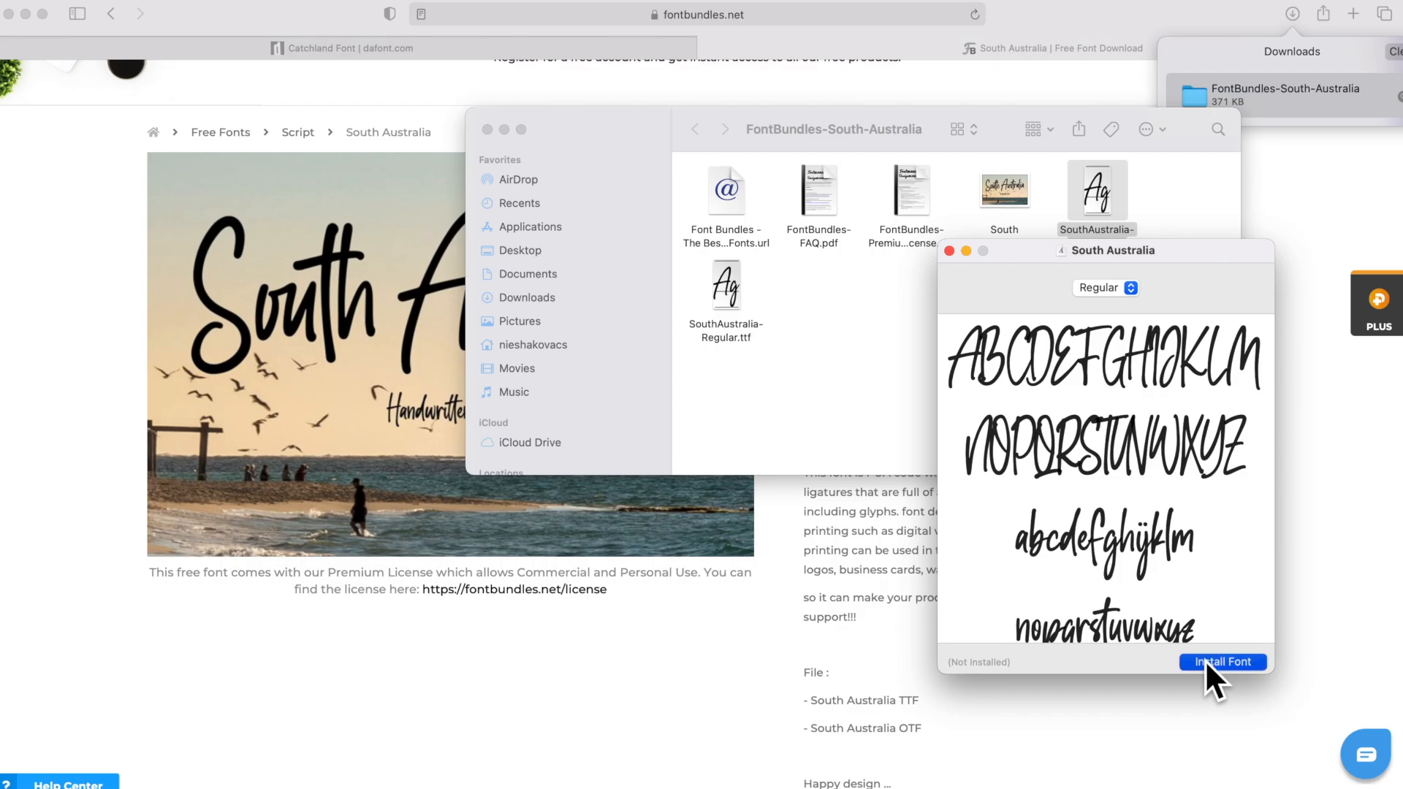
pyautogui.click(1222, 661)
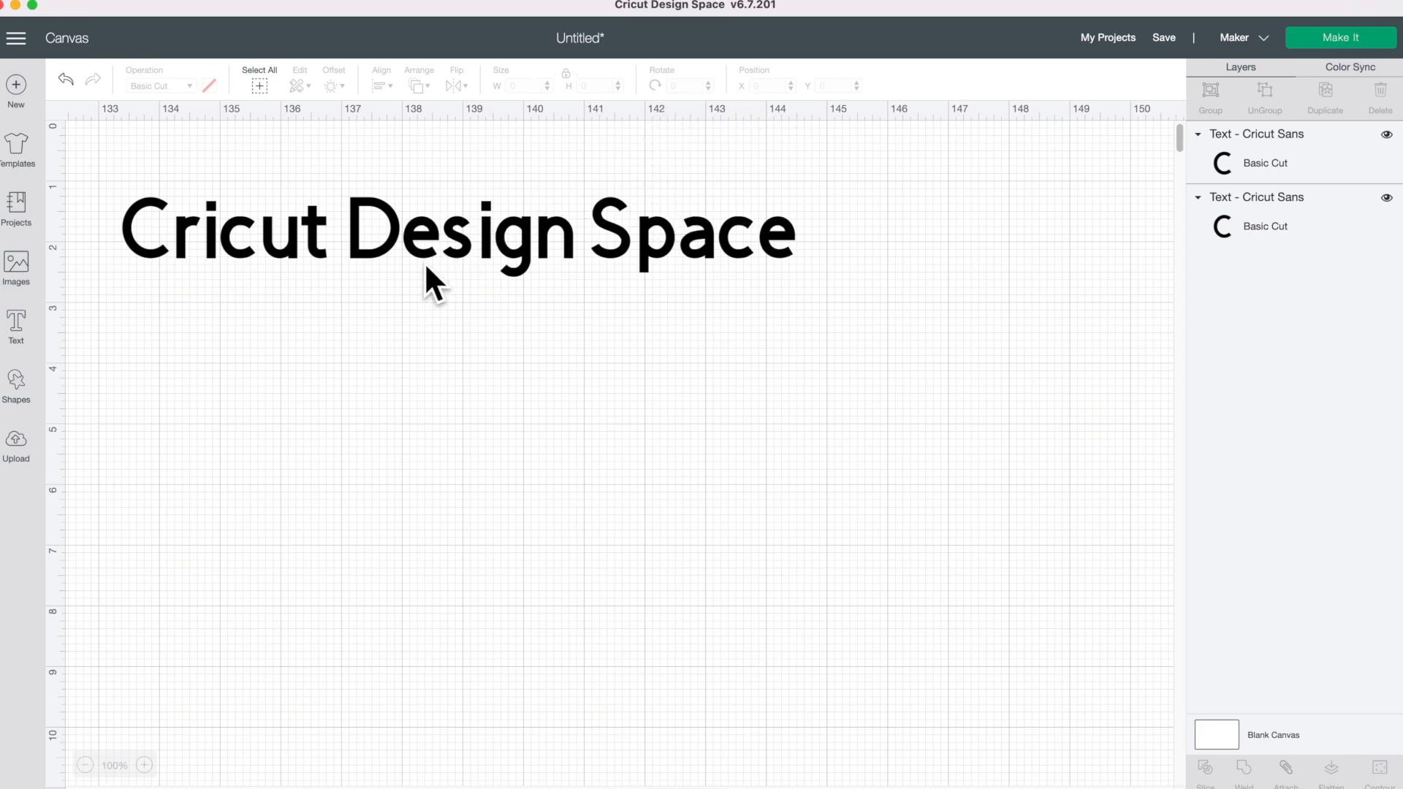
pyautogui.click(438, 232)
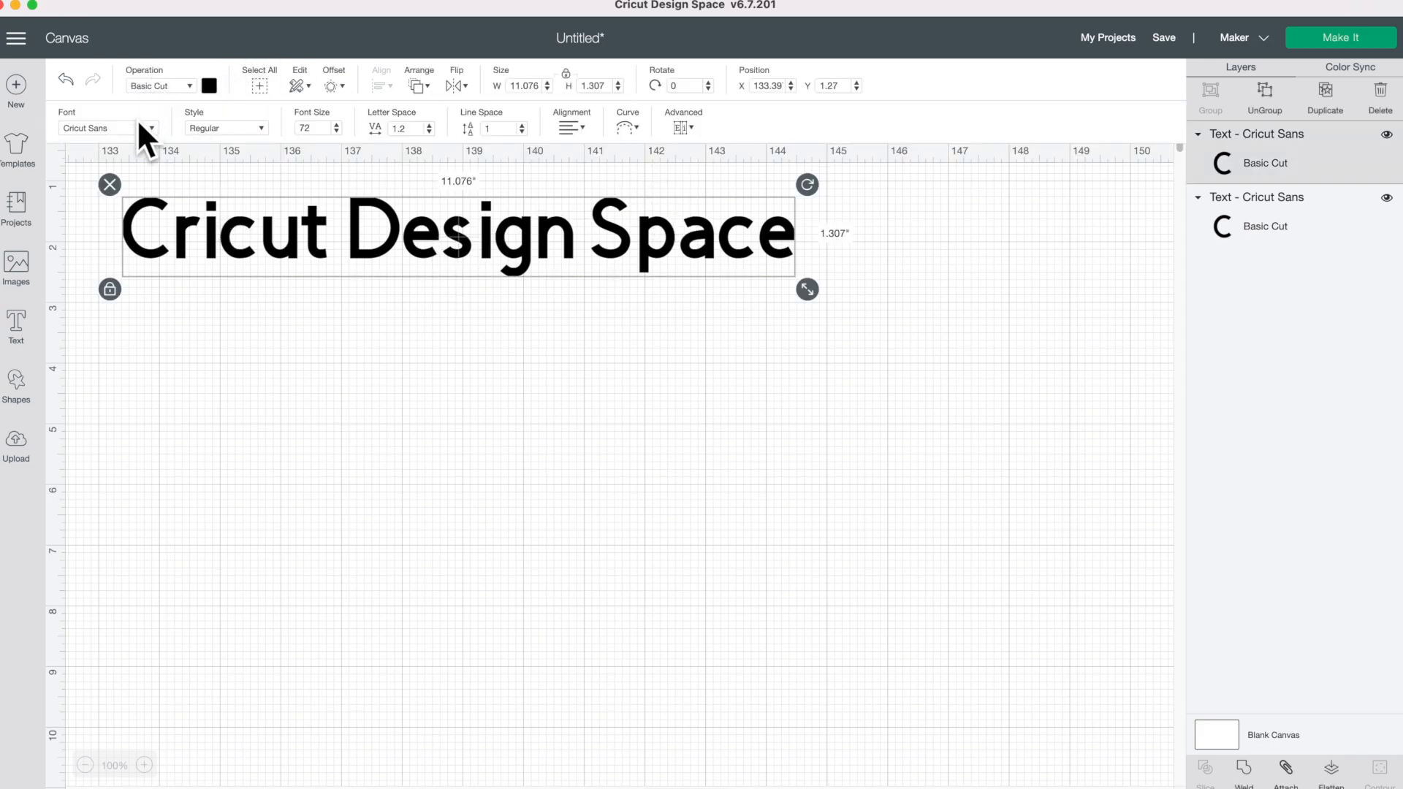
pyautogui.click(148, 127)
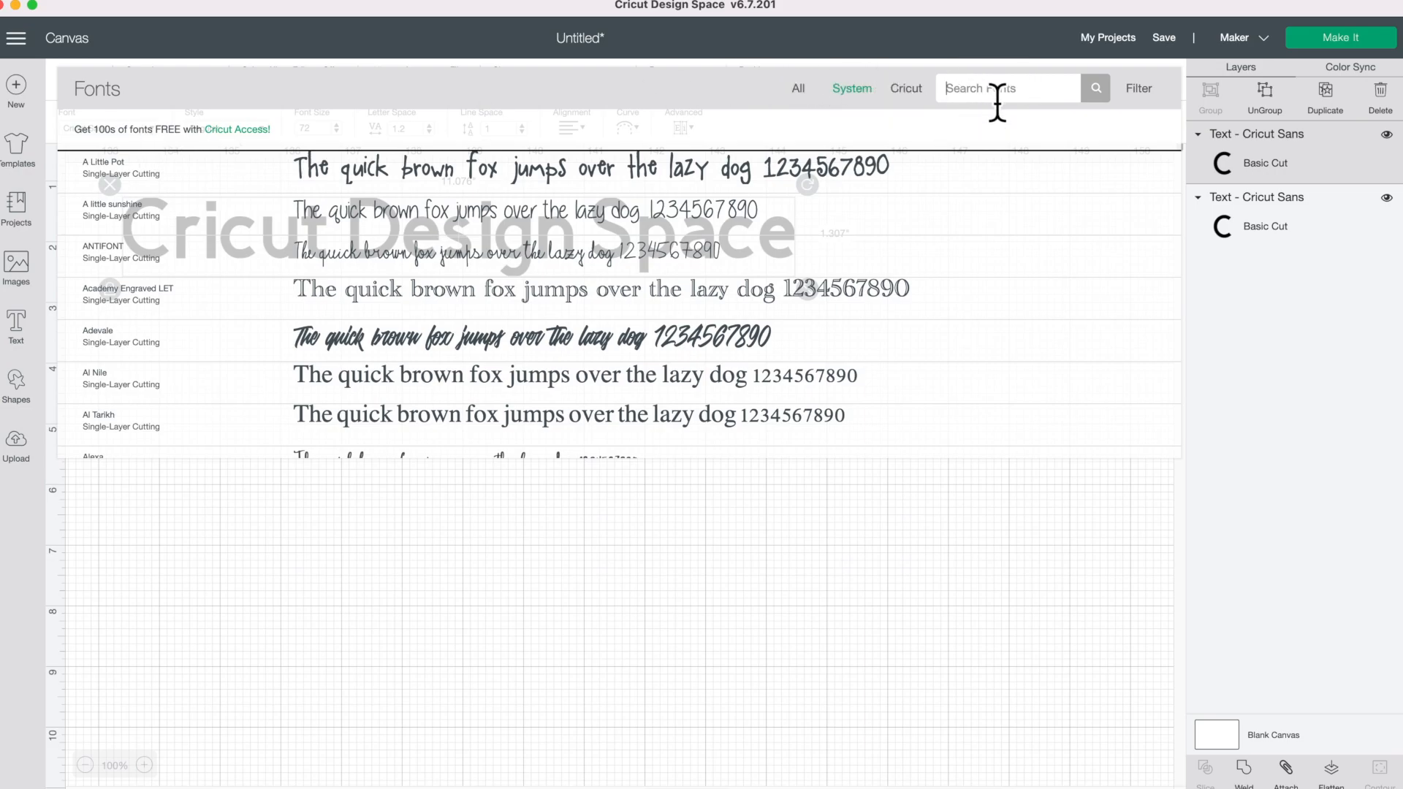
pyautogui.write('south')
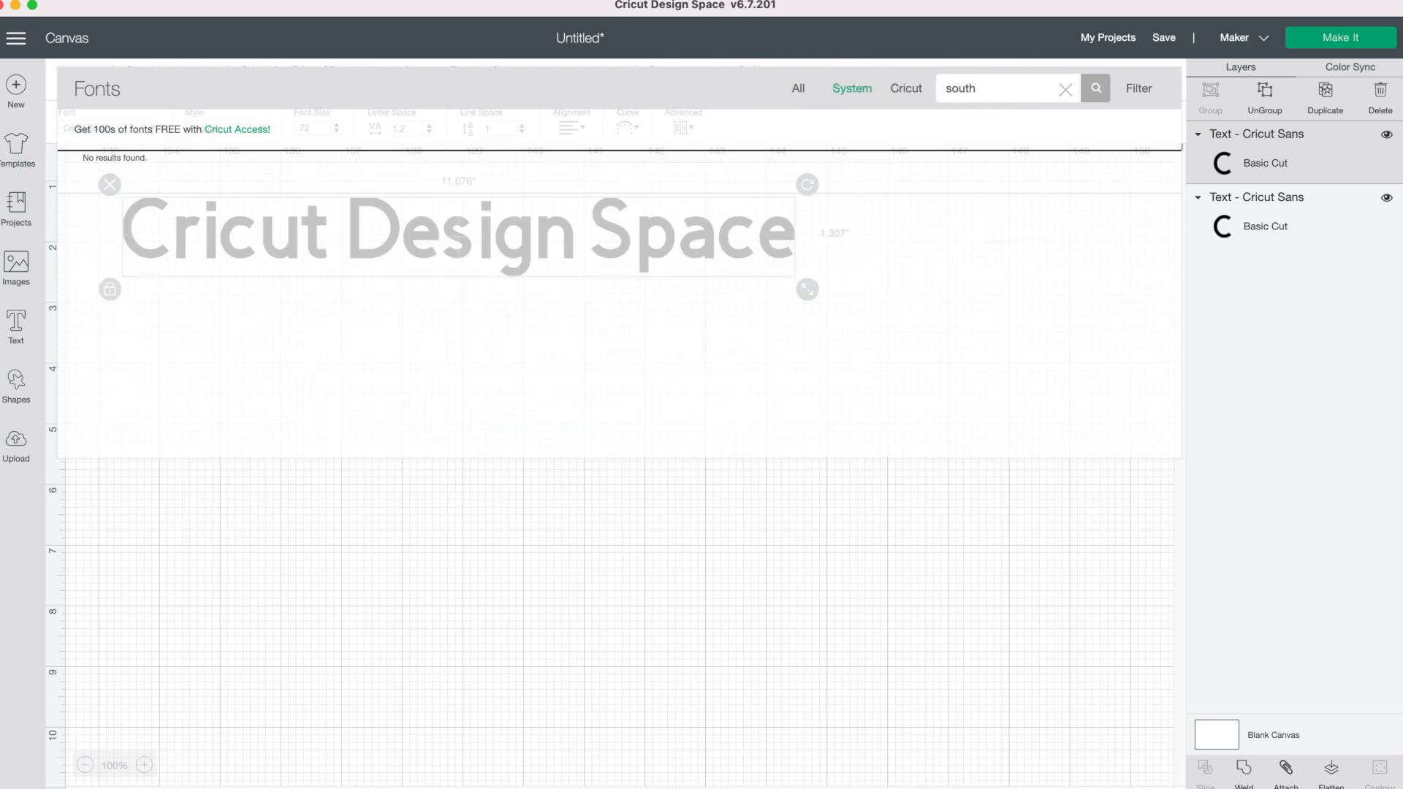
pyautogui.moveTo(447, 466)
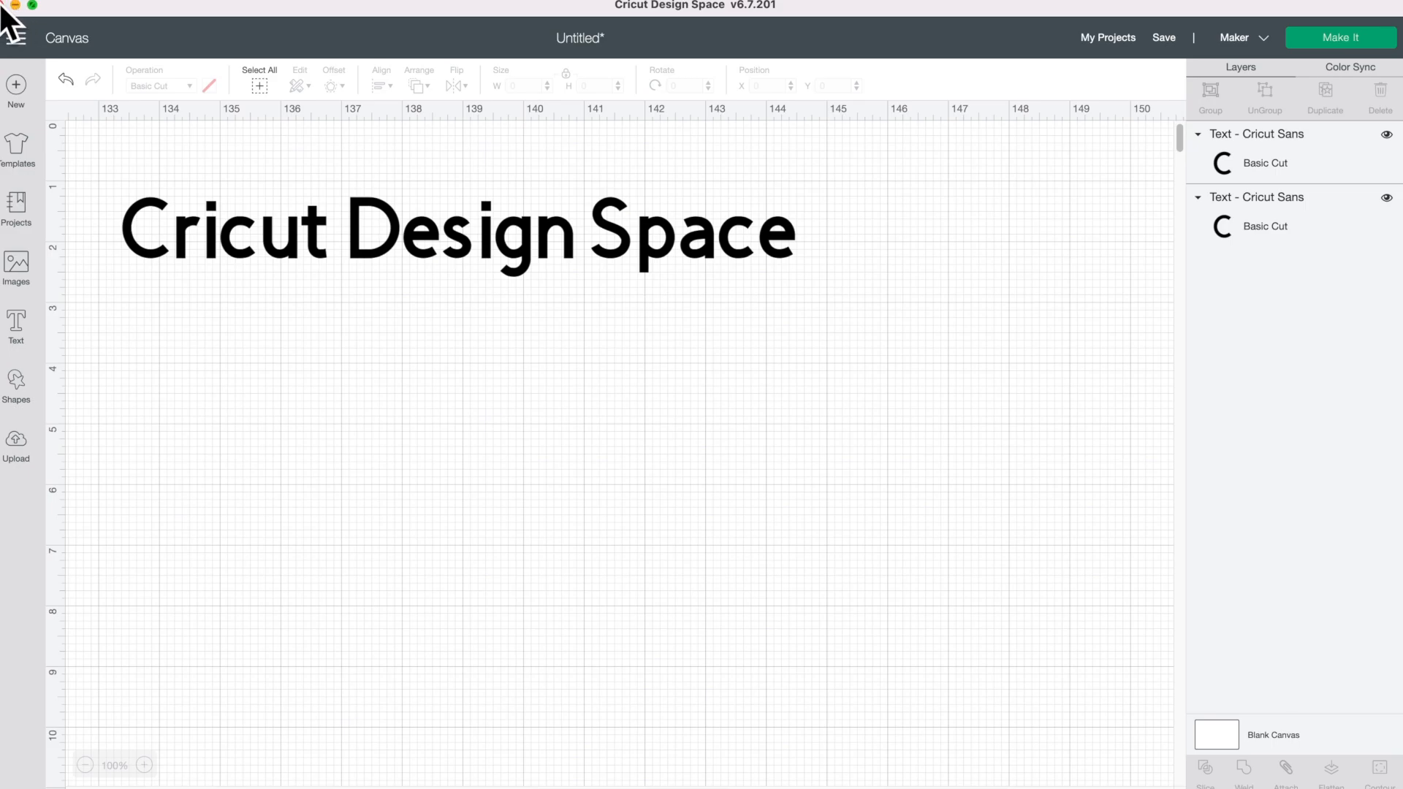
pyautogui.moveTo(18, 27)
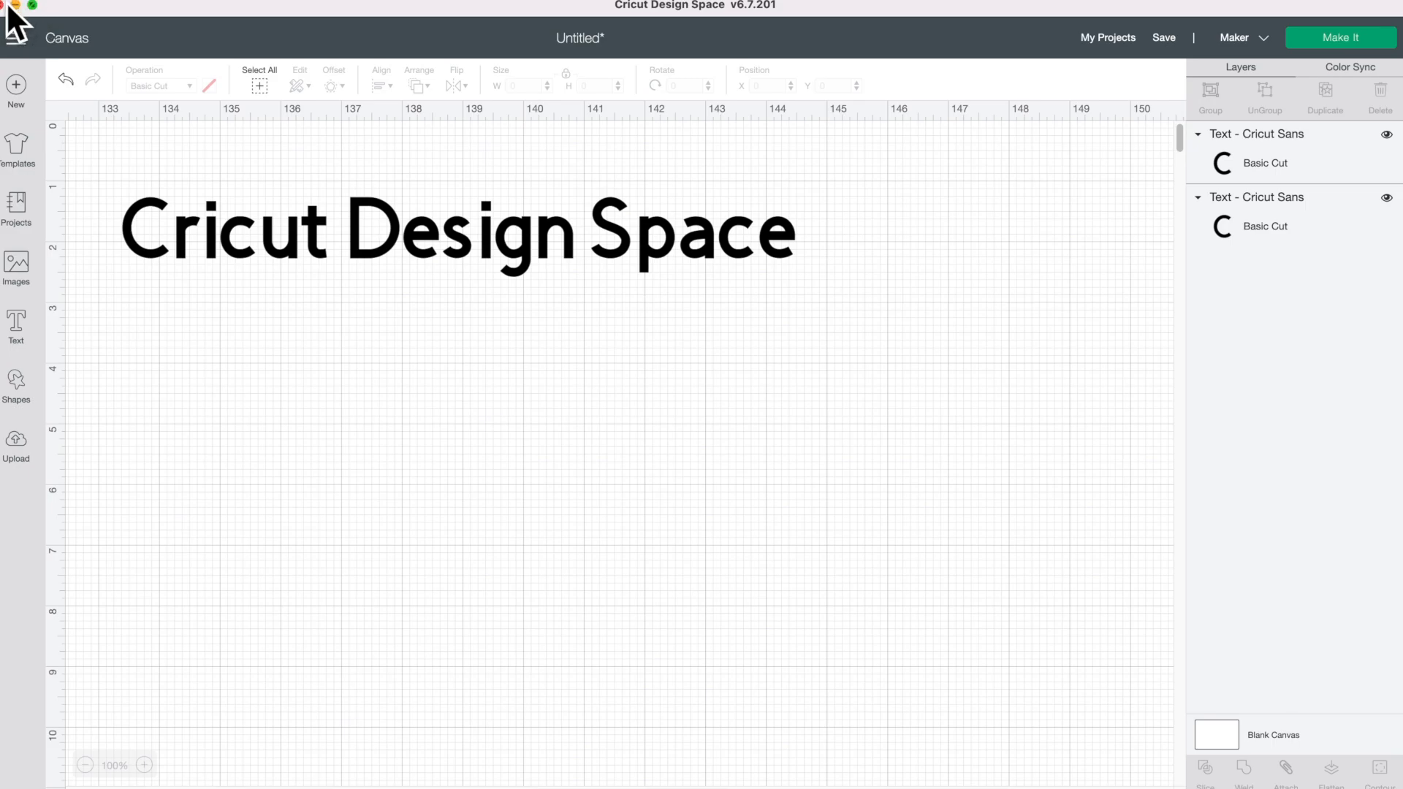
# Step: Quit and relaunch Cricut Design Space, then maximize the Home window
pyautogui.click(9, 5)
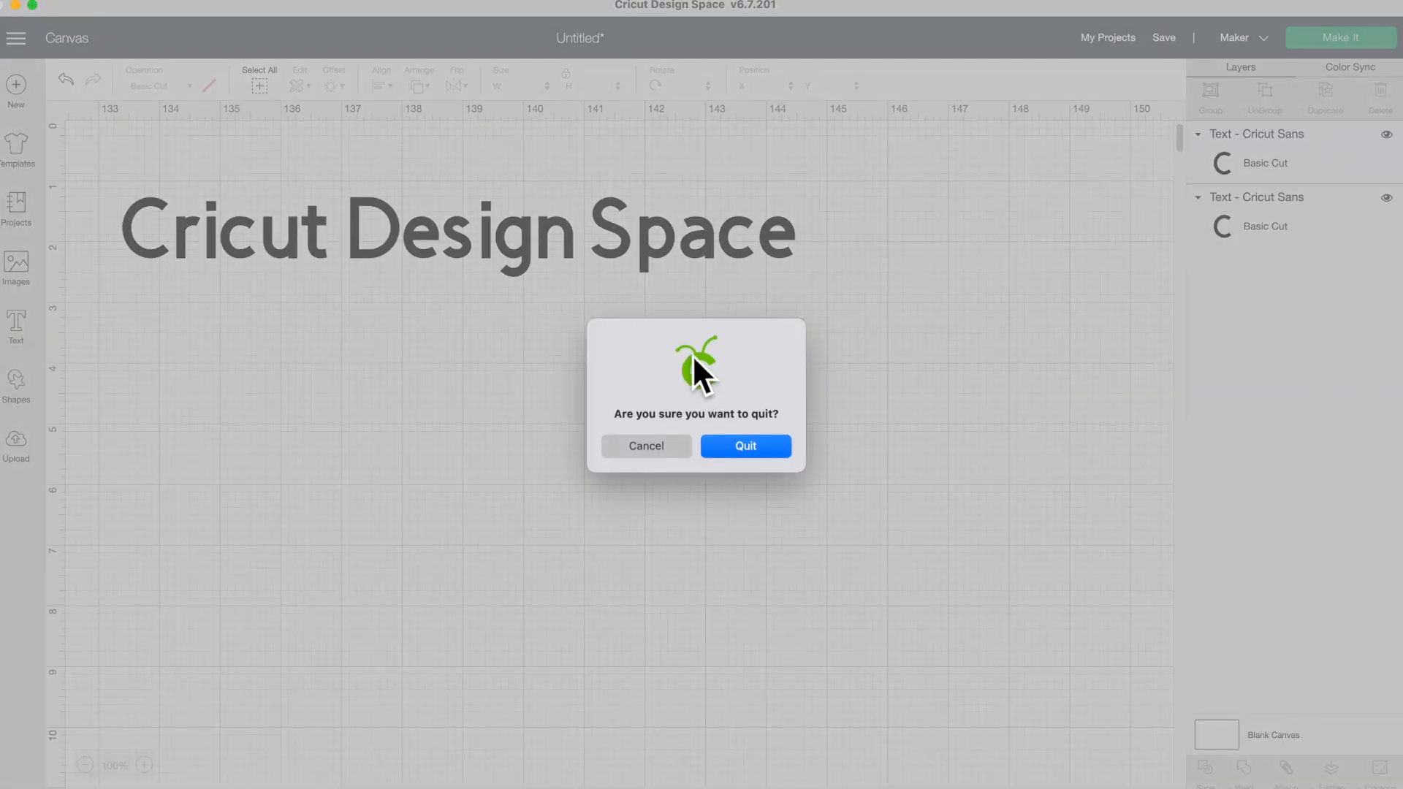
pyautogui.click(645, 446)
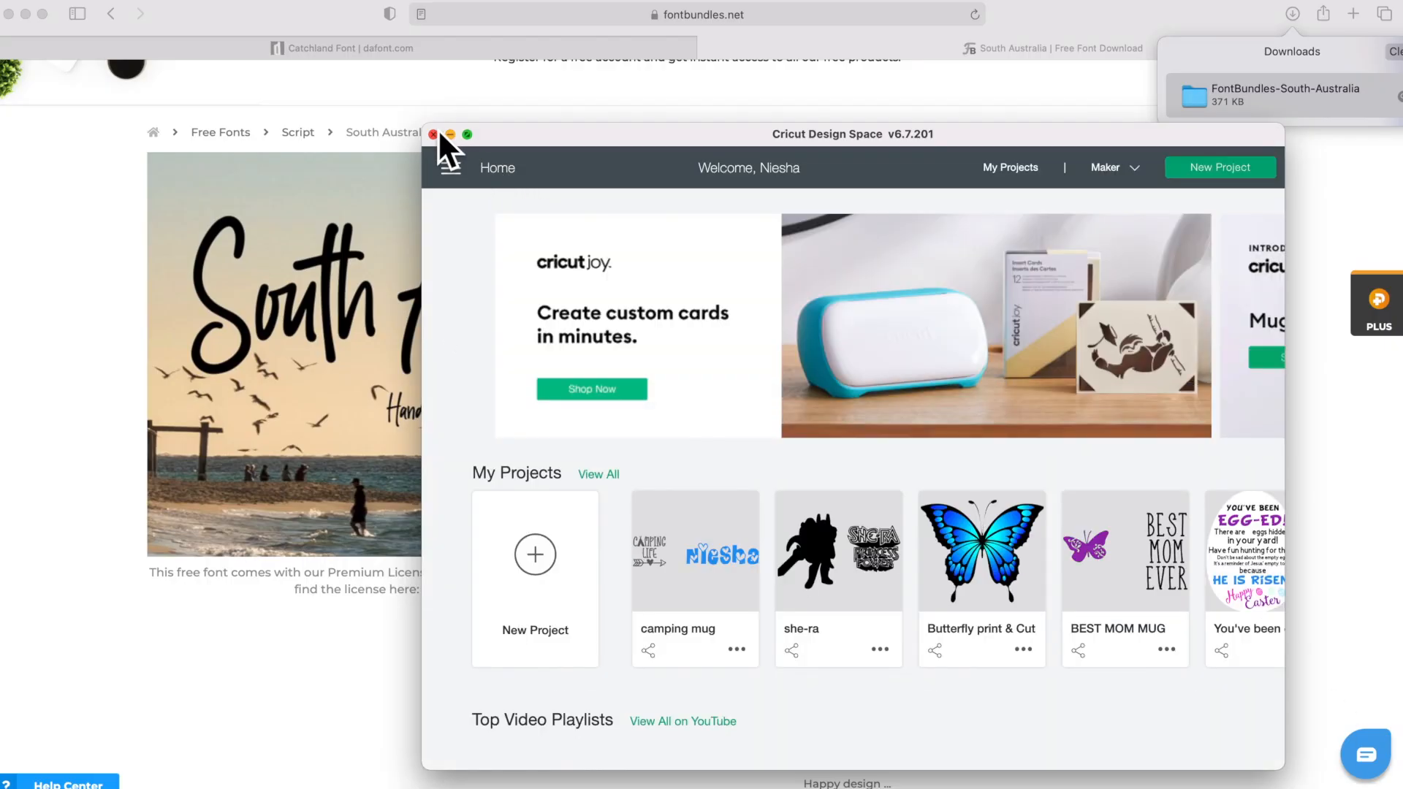
pyautogui.click(466, 135)
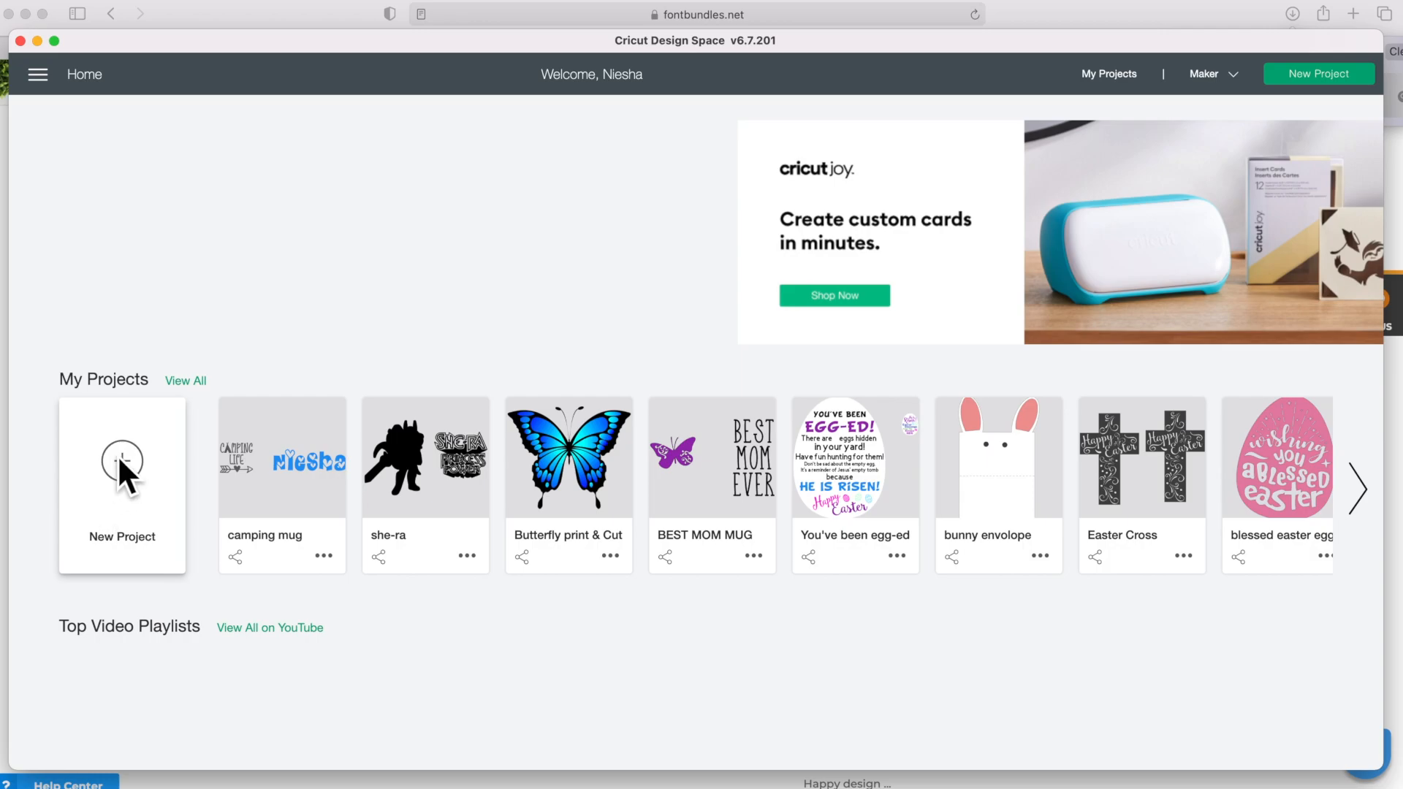
# Step: Start a new project and add a text box reading 'Cricut'
pyautogui.click(122, 485)
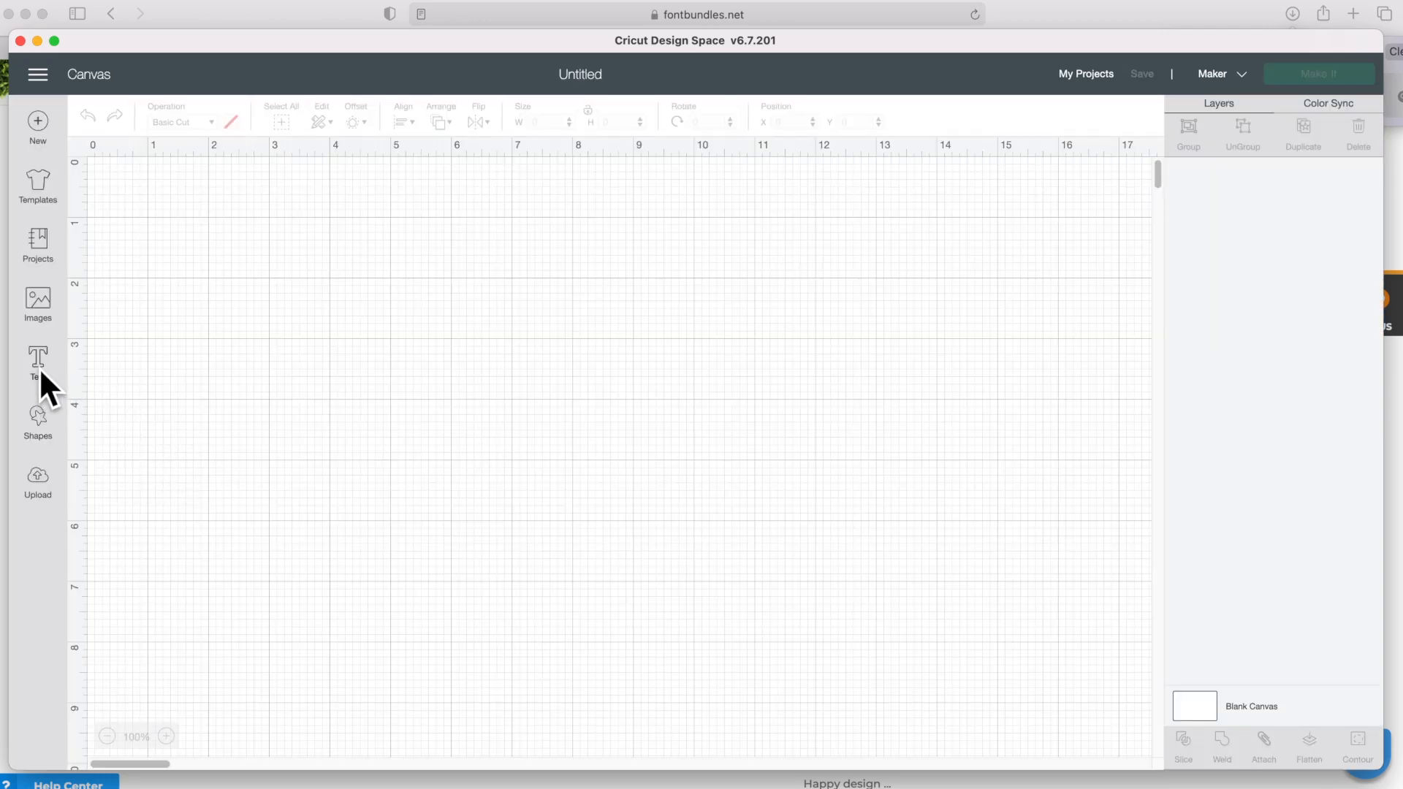
pyautogui.click(37, 363)
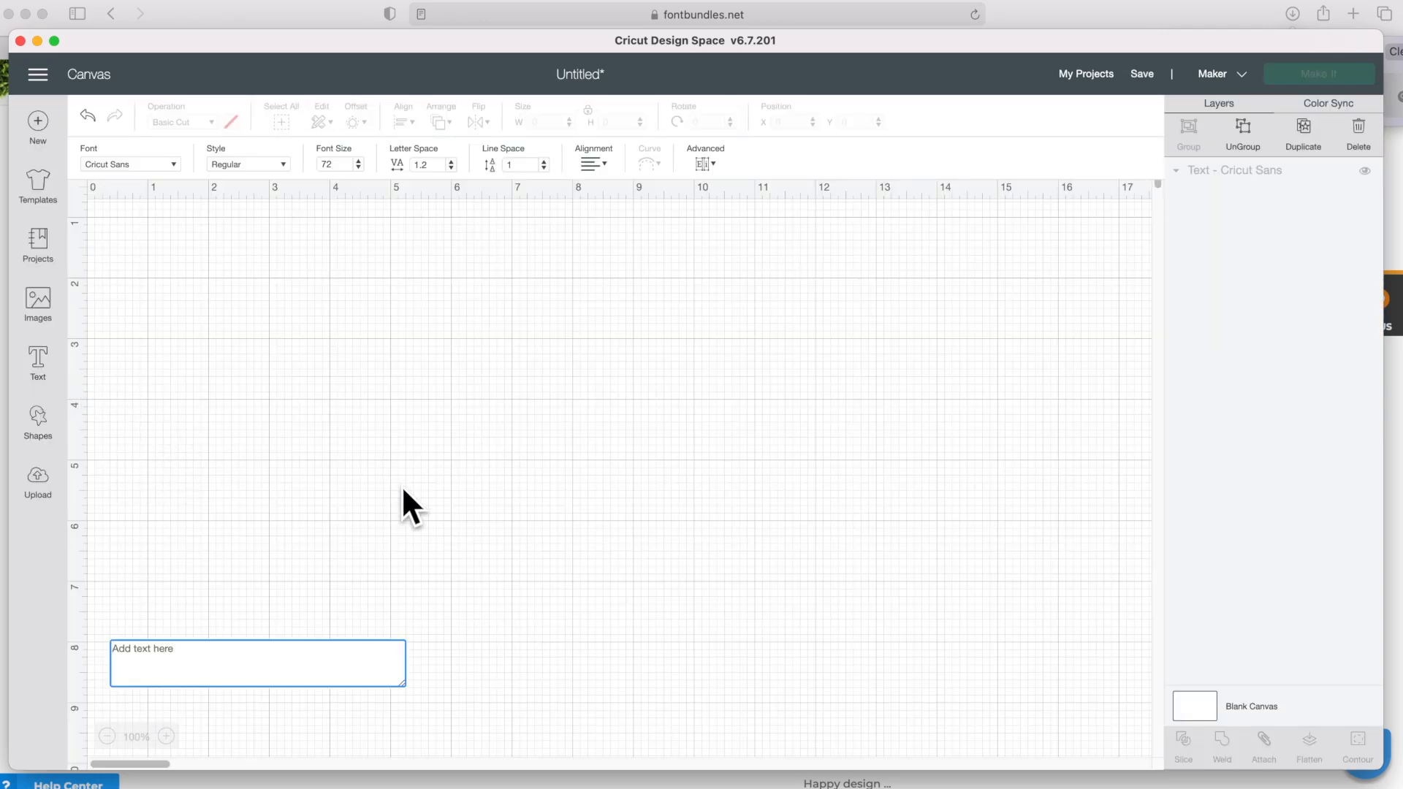
pyautogui.write('Cric')
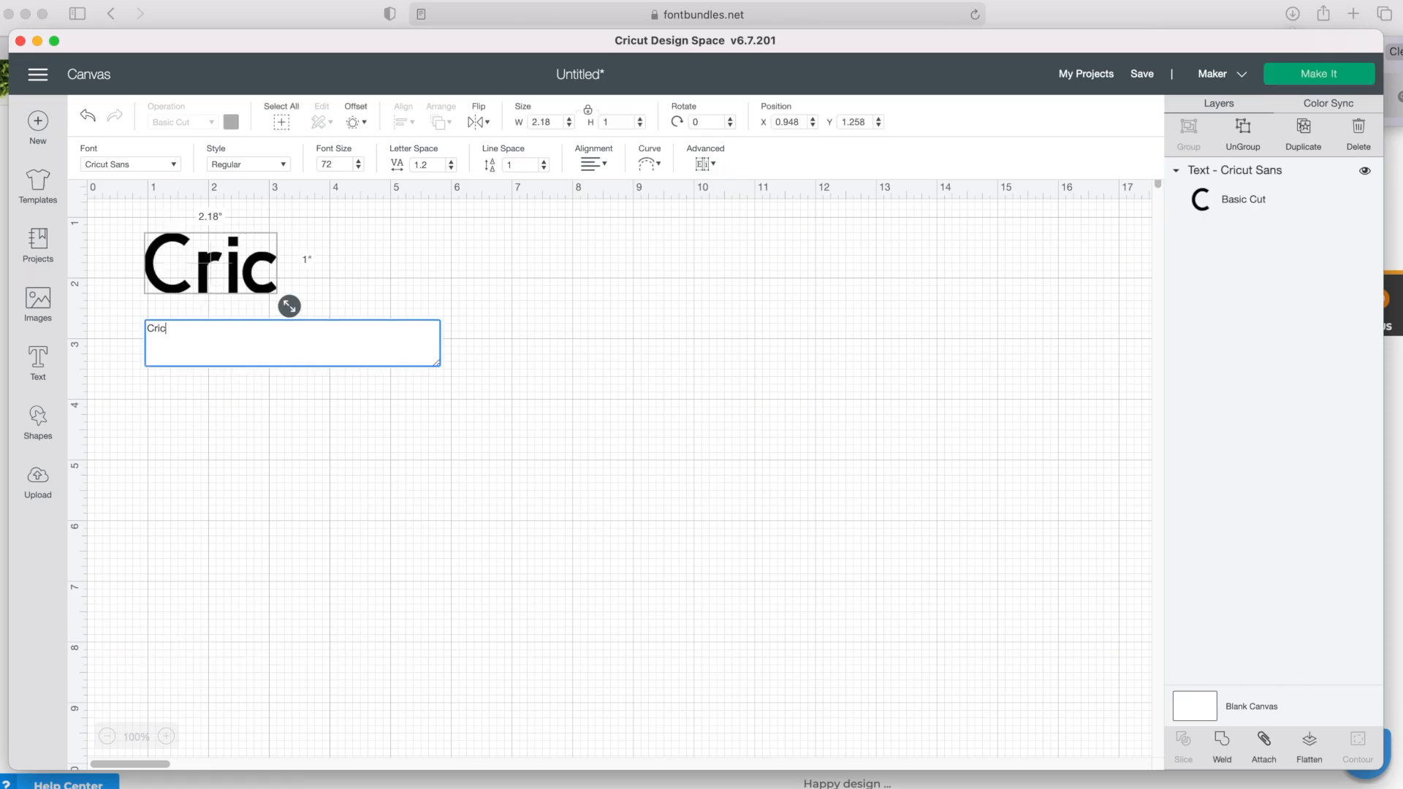
pyautogui.write('ut')
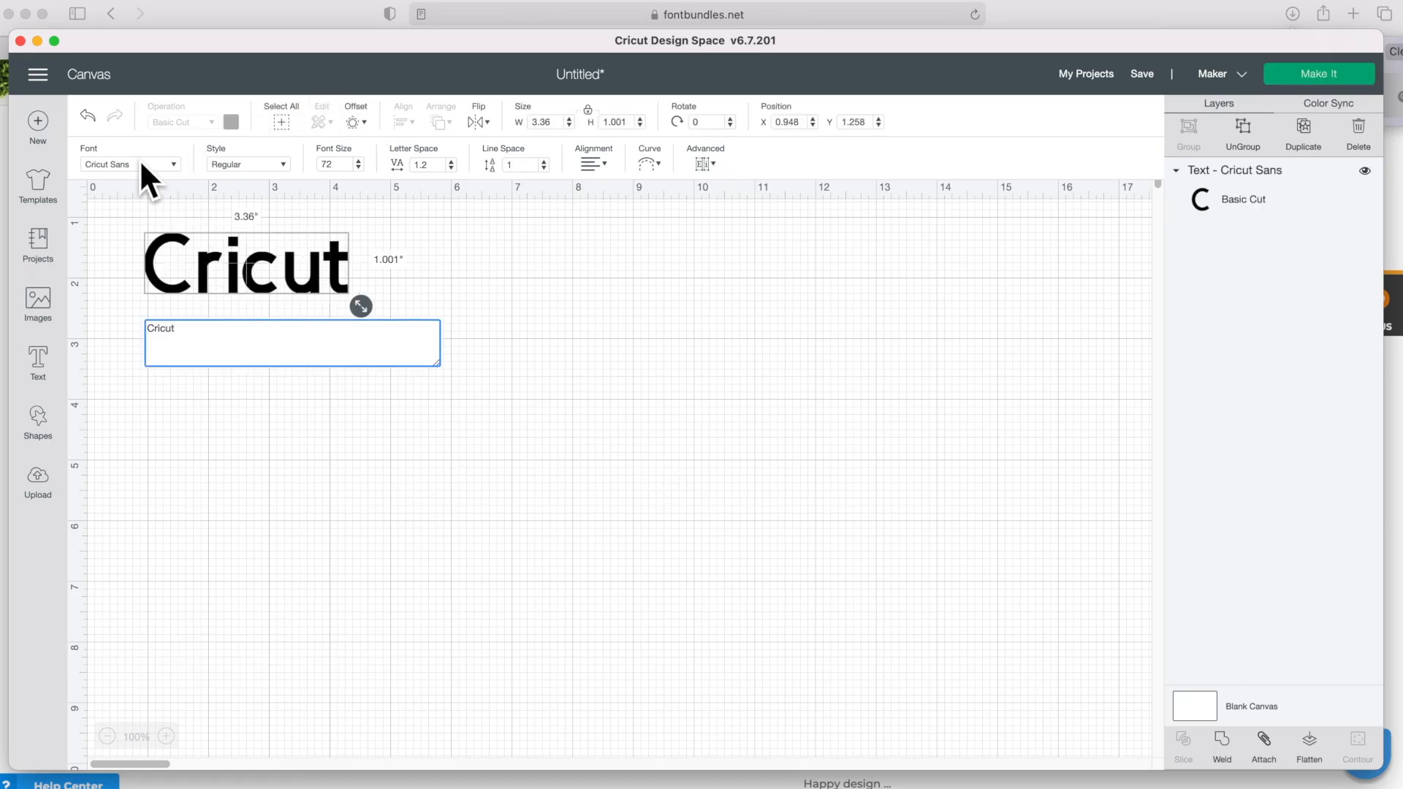
# Step: Search fonts for 'south' and apply South Australia to the 'Cricut' text
pyautogui.click(130, 163)
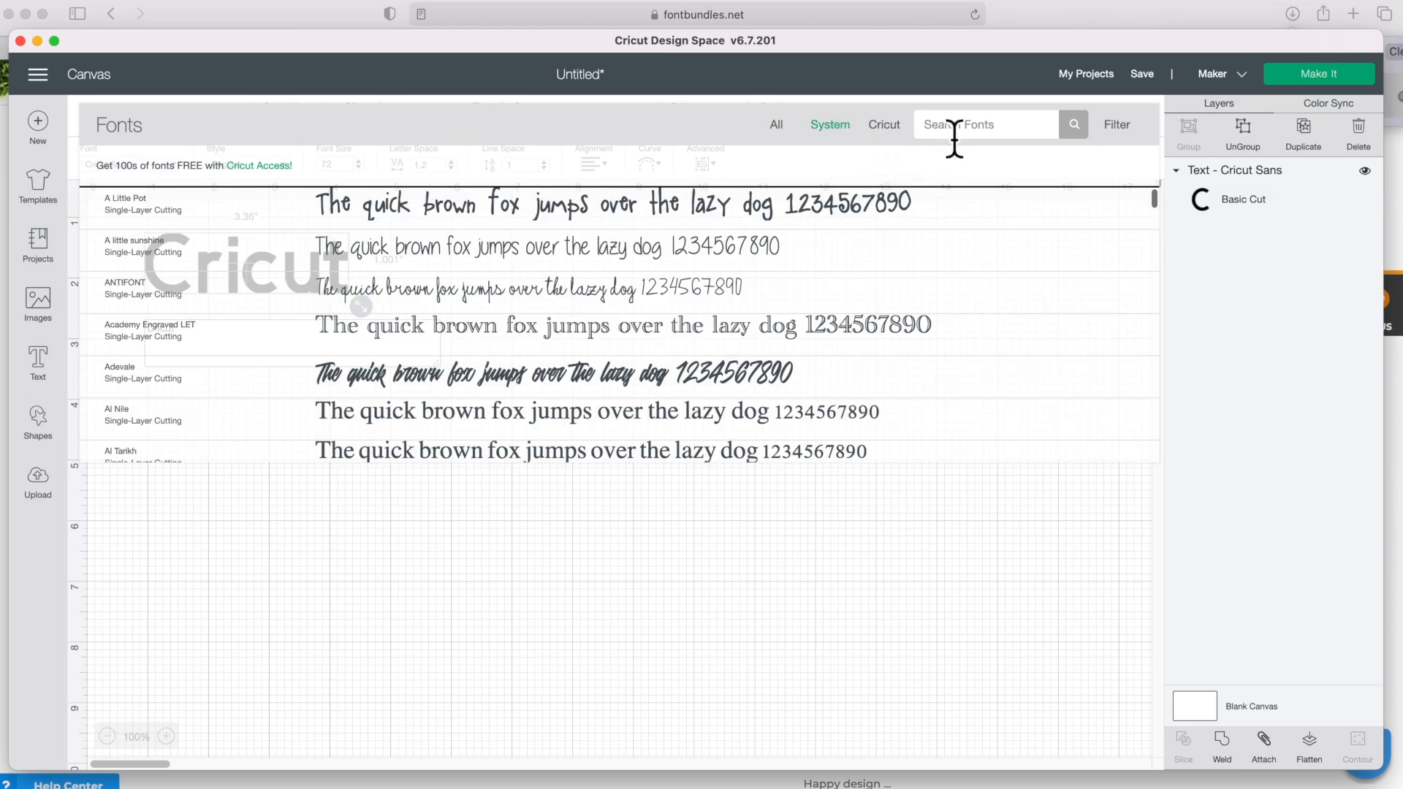
pyautogui.write('south')
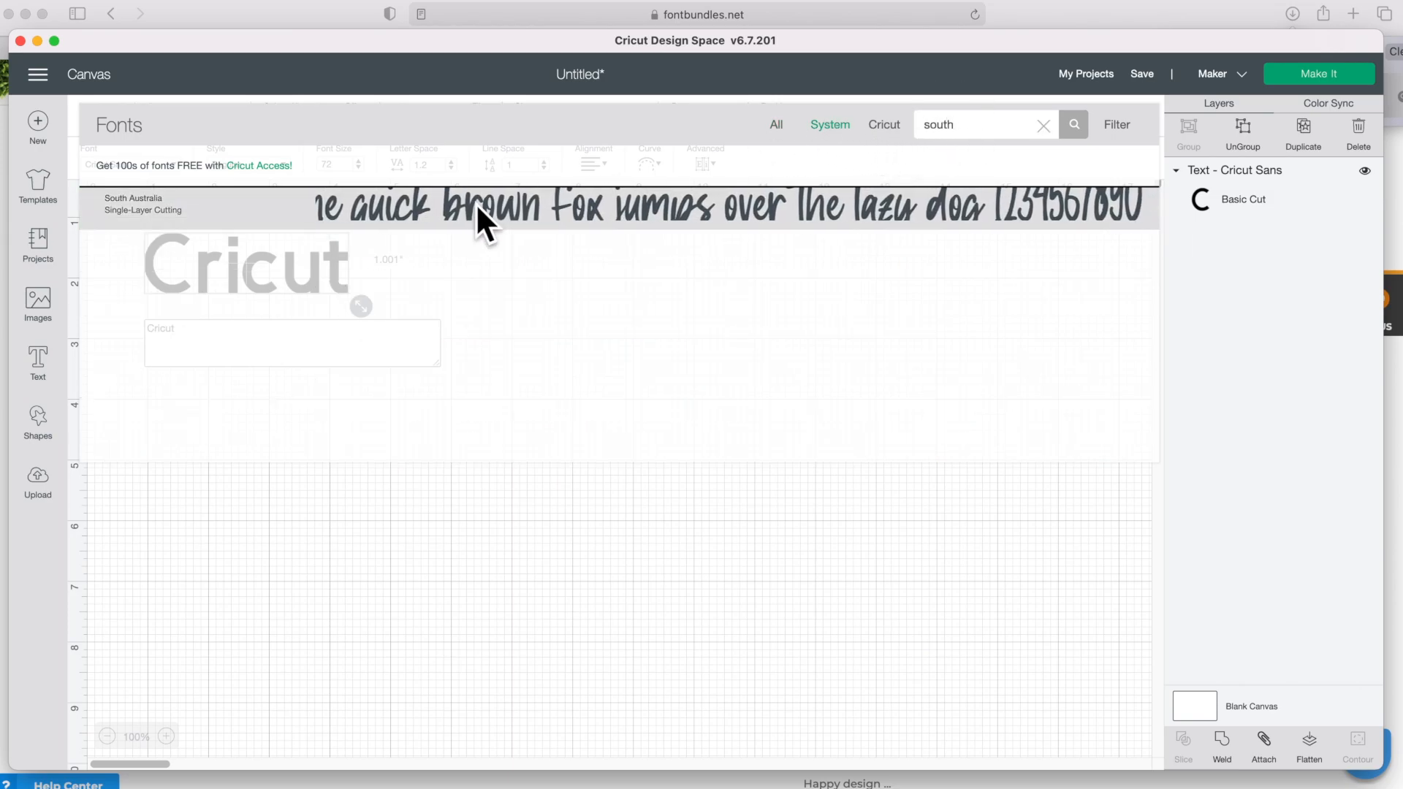
pyautogui.click(134, 203)
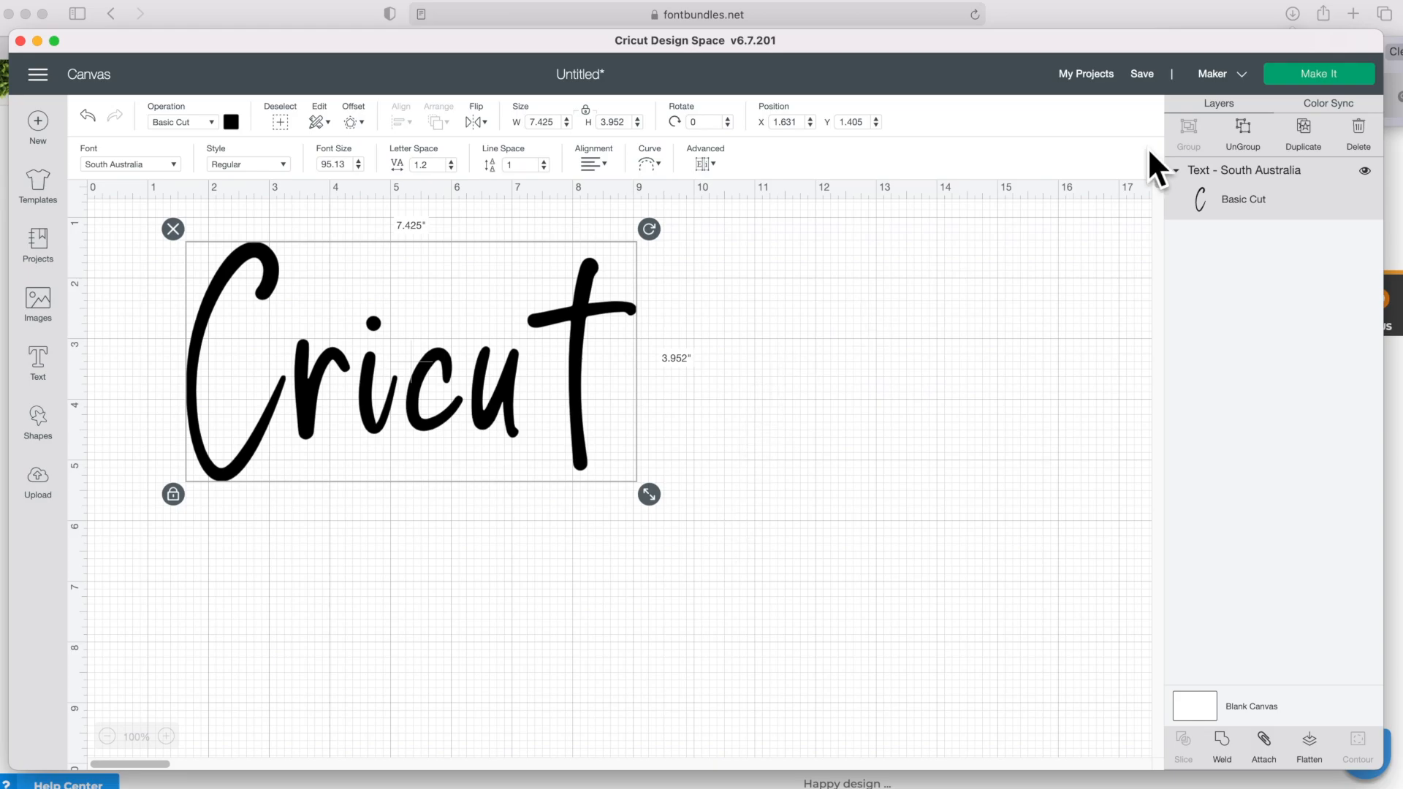
pyautogui.click(130, 164)
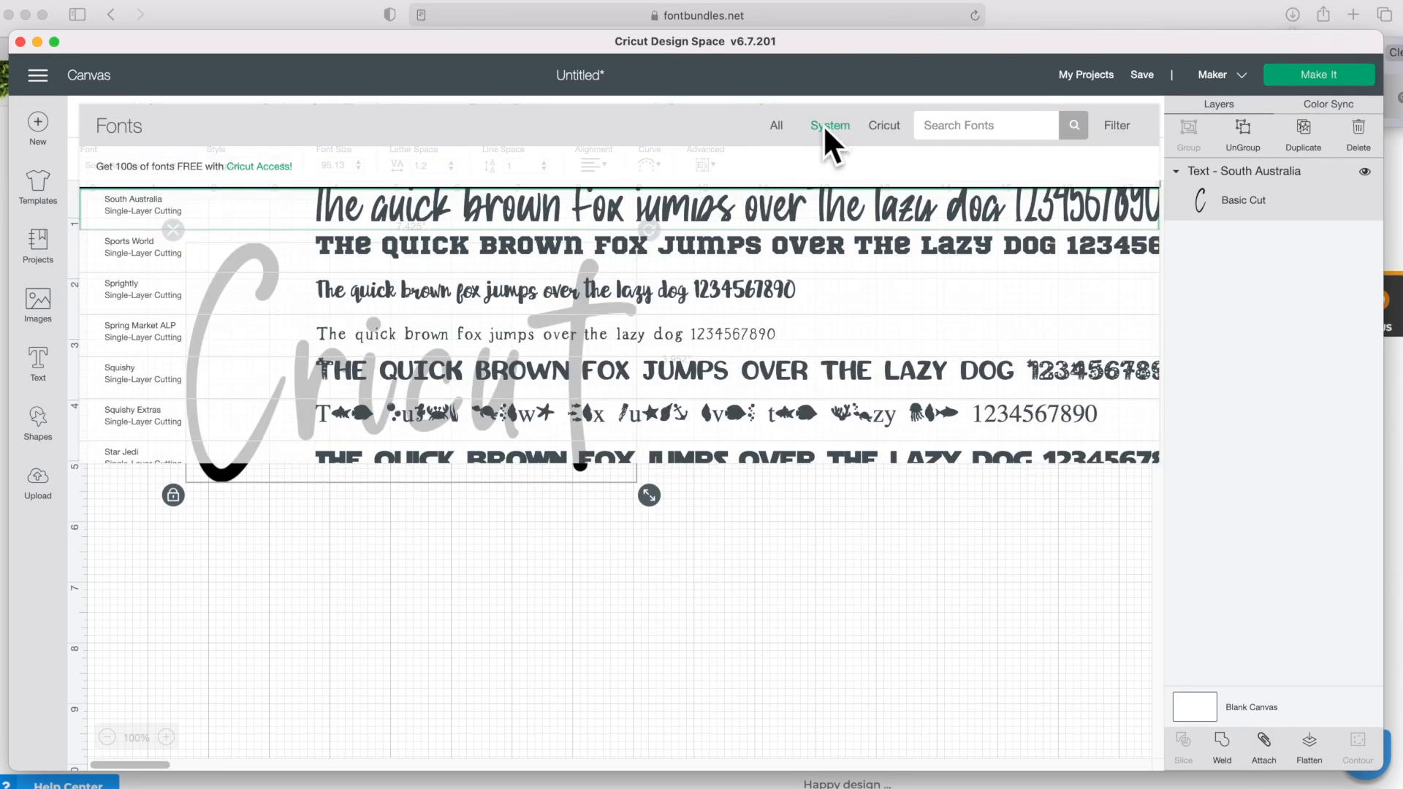
# Step: Scroll the System fonts list, then browse the user-installed fonts in Font Book
pyautogui.scroll(-3)
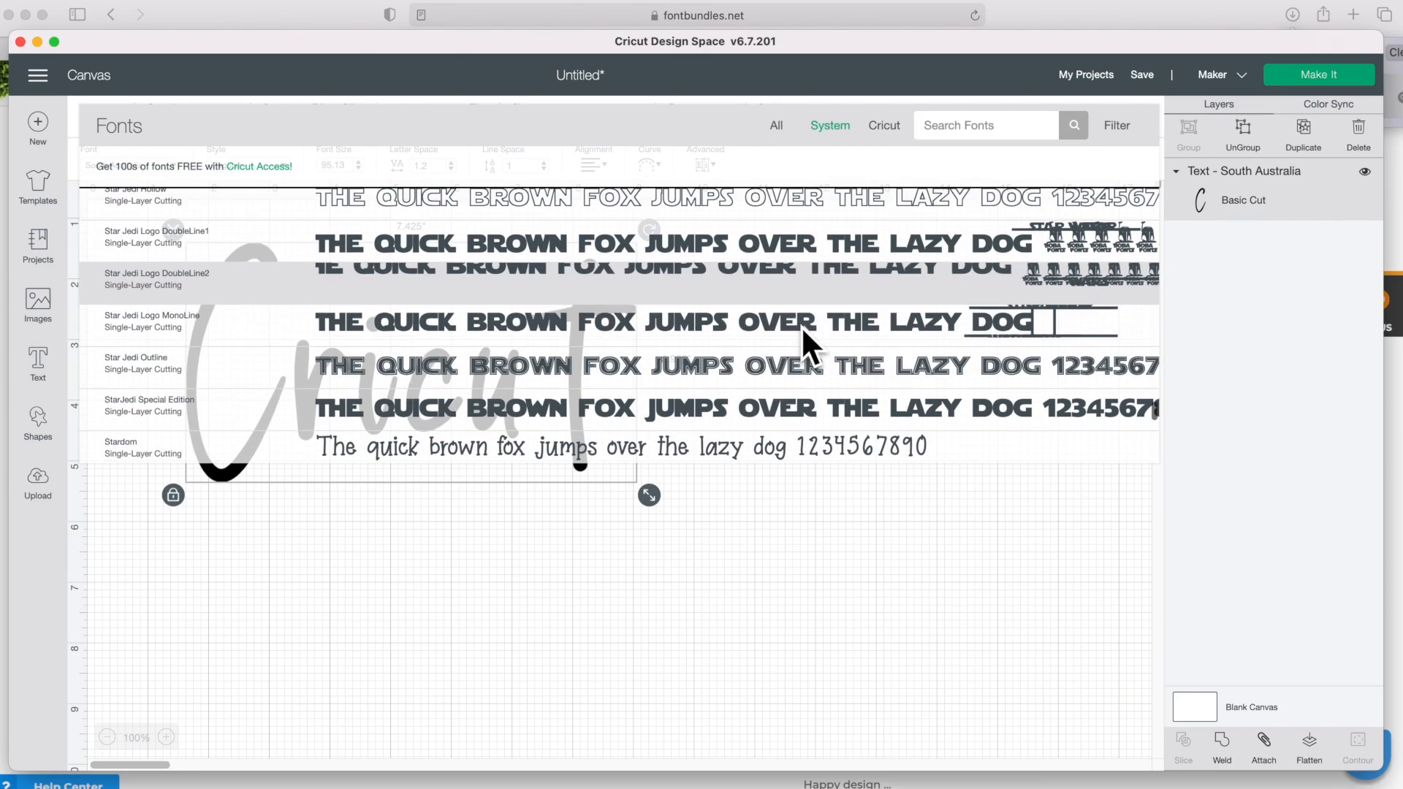
pyautogui.scroll(-3)
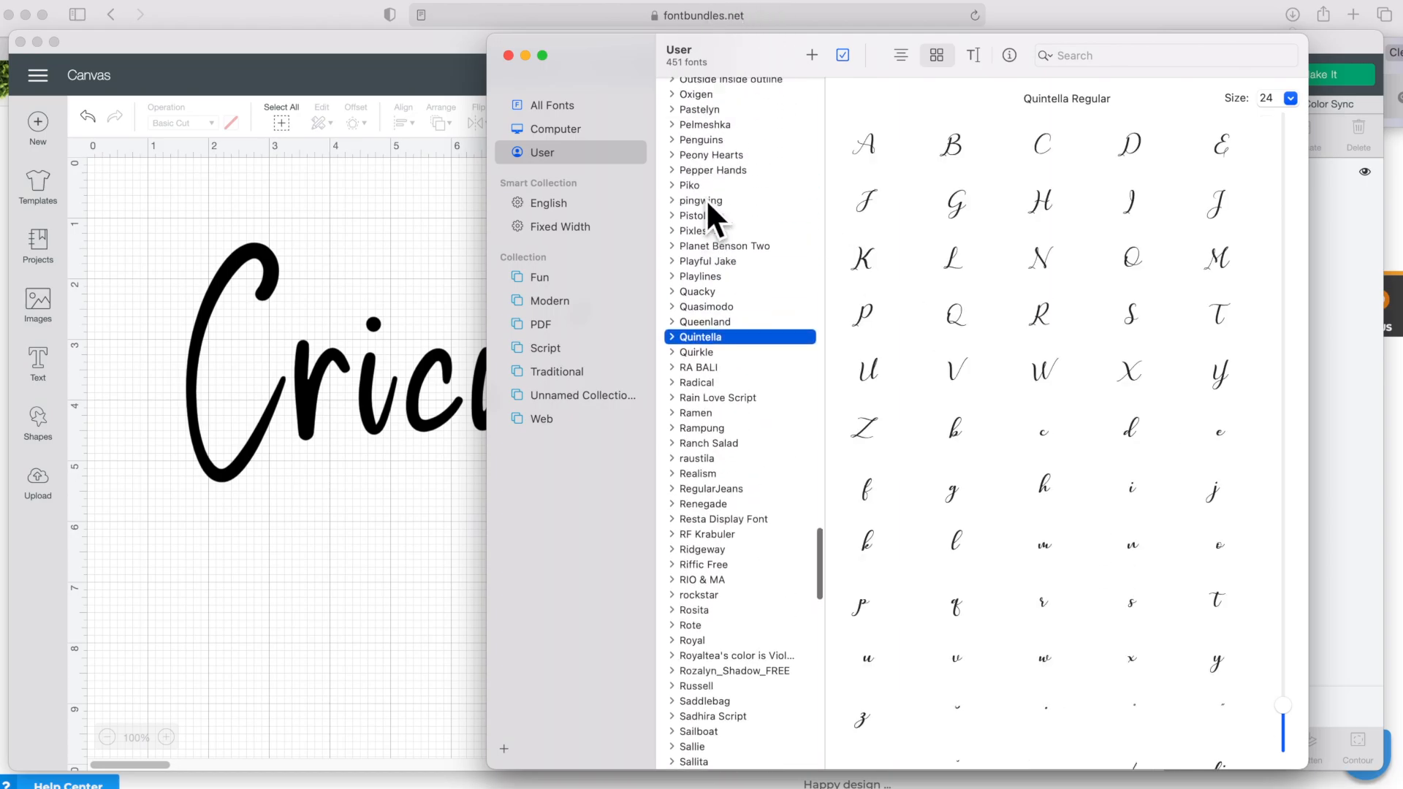
pyautogui.click(706, 195)
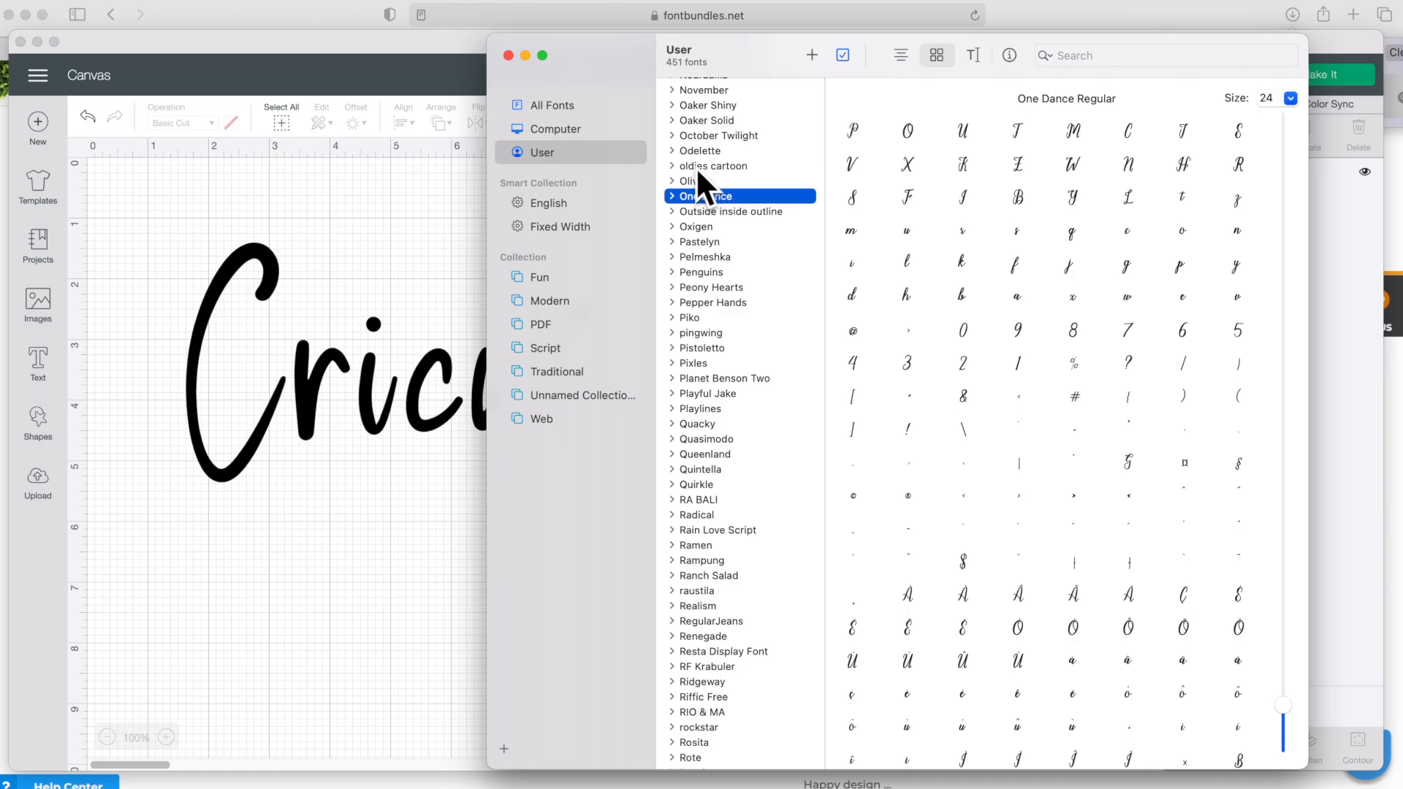